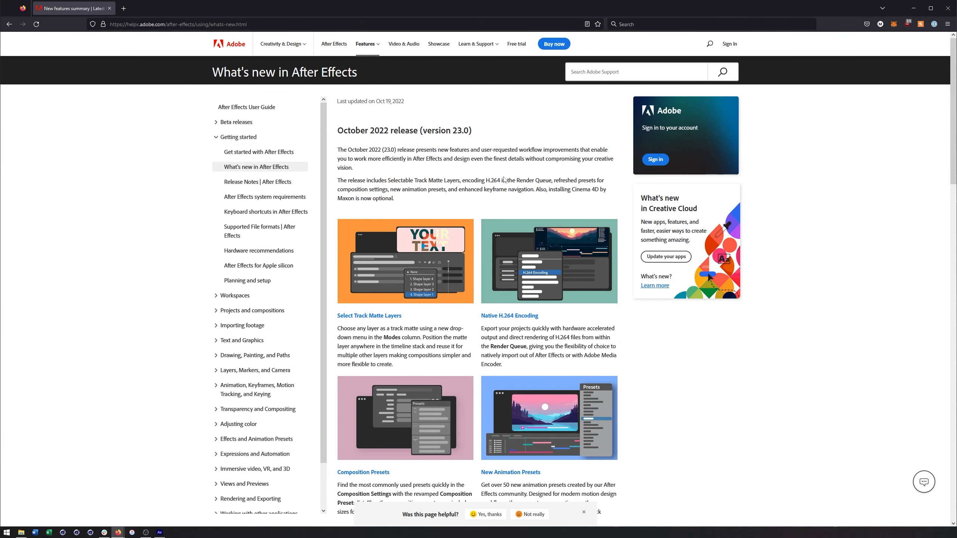
Read the Beta features (3D Model Import, Properties Panel, OCIO/ACES), then return to After Effects.
scroll(down, 3)
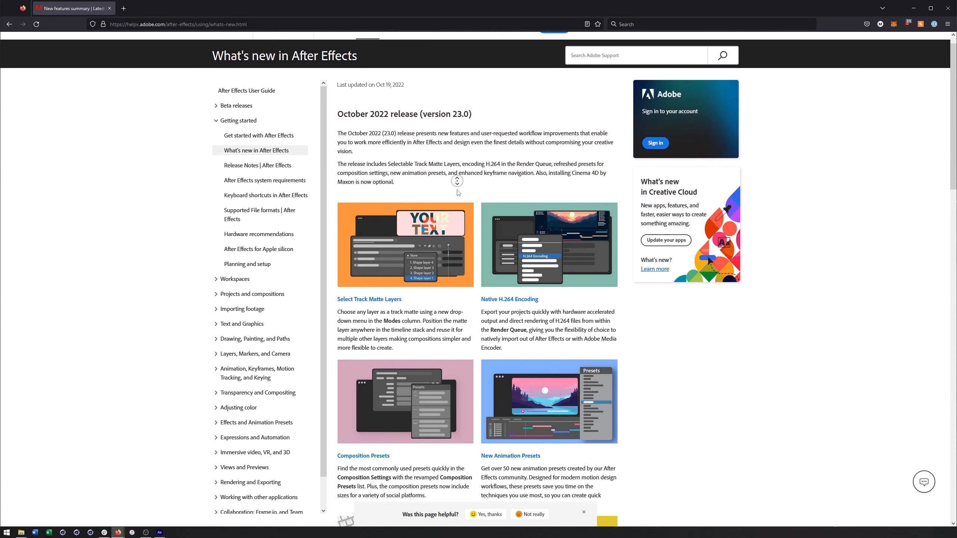
scroll(down, 3)
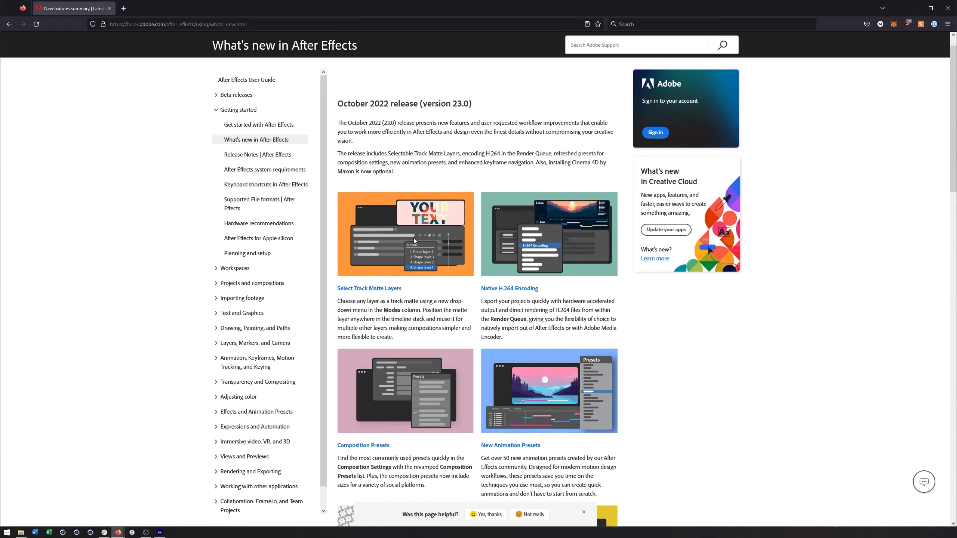
mouse_move(419, 298)
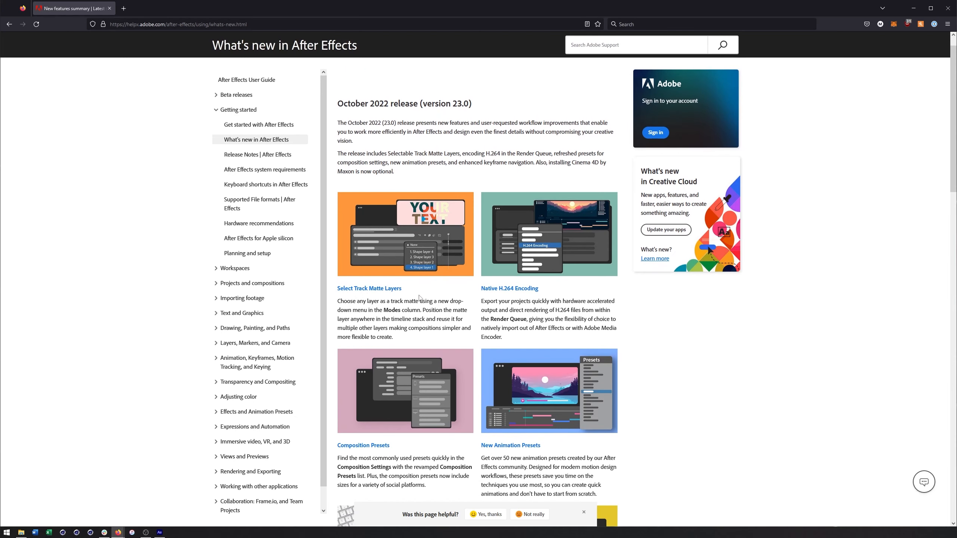
mouse_move(416, 298)
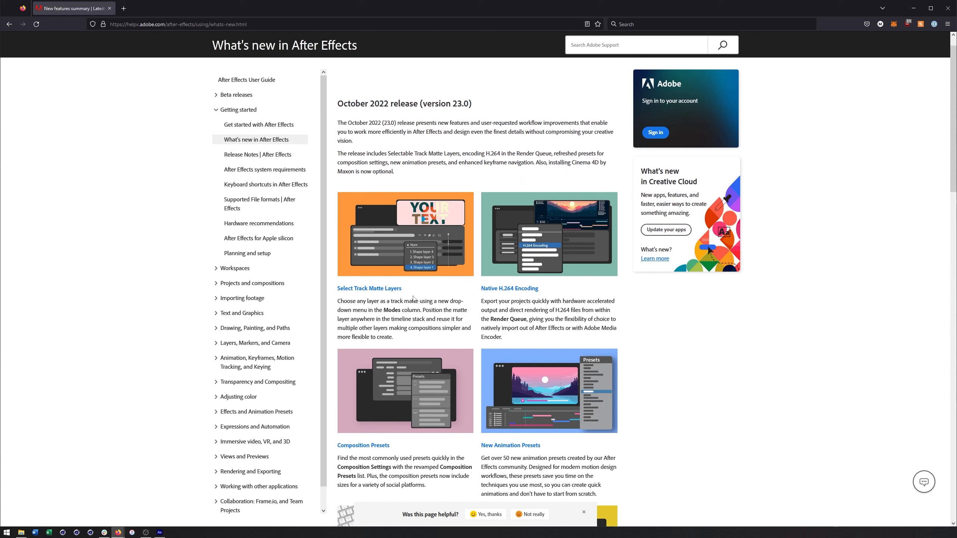
mouse_move(420, 291)
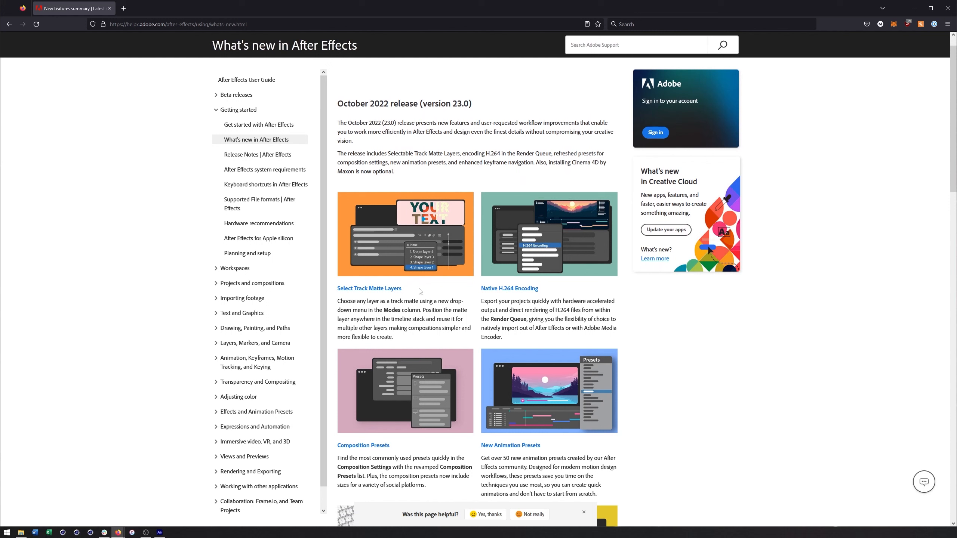
mouse_move(421, 296)
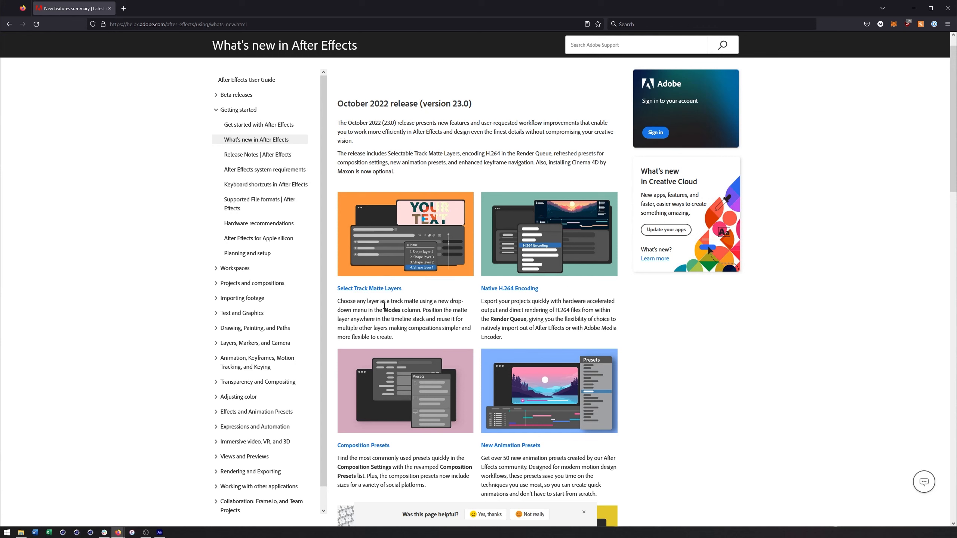
mouse_move(407, 300)
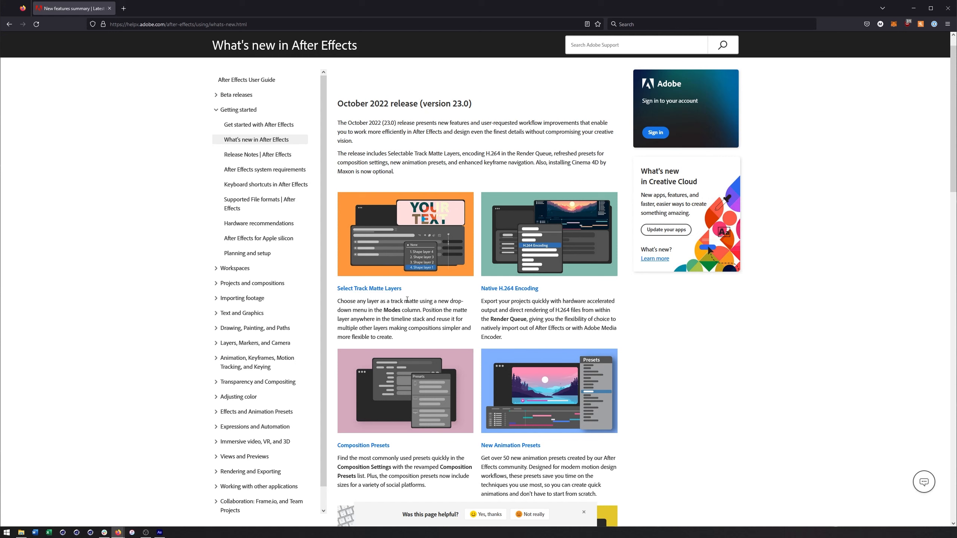
mouse_move(425, 290)
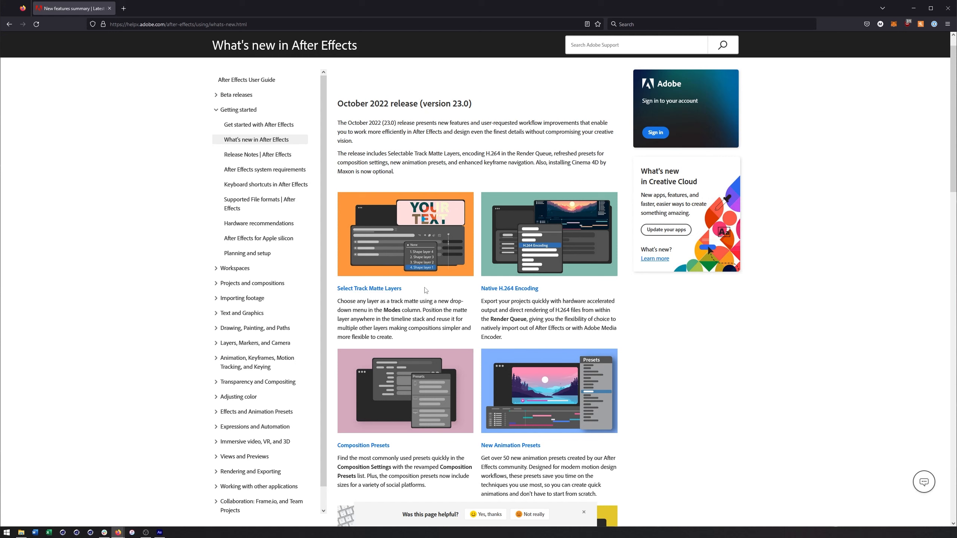
mouse_move(429, 297)
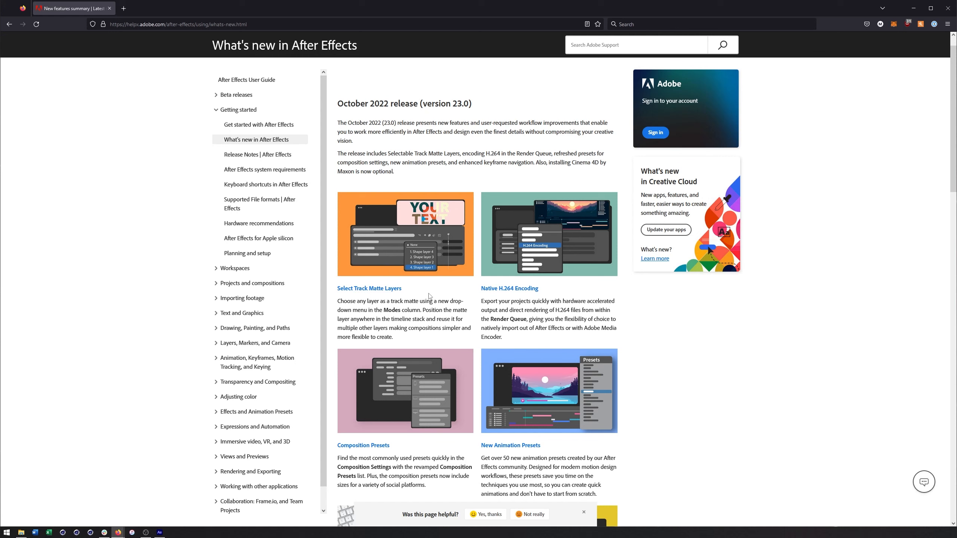
mouse_move(550, 293)
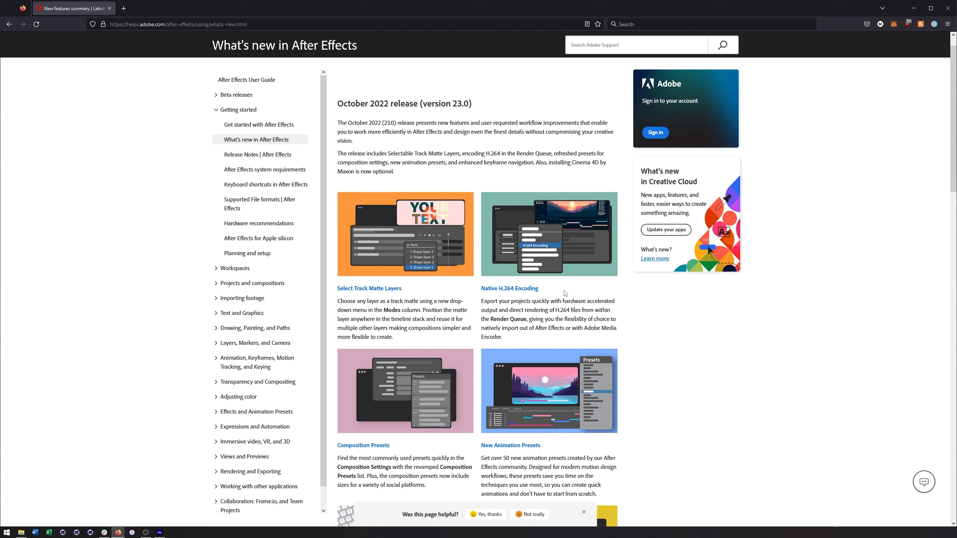
mouse_move(562, 298)
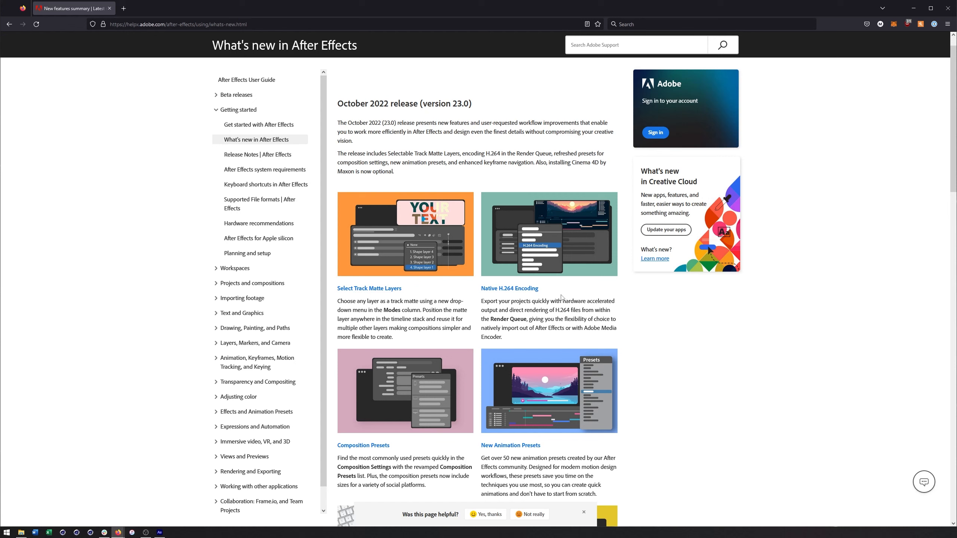
mouse_move(561, 298)
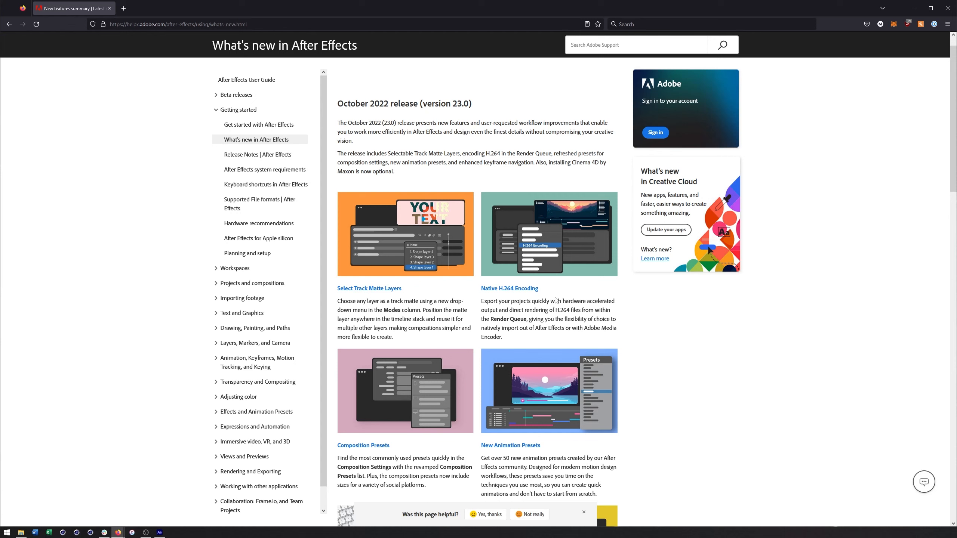
mouse_move(554, 299)
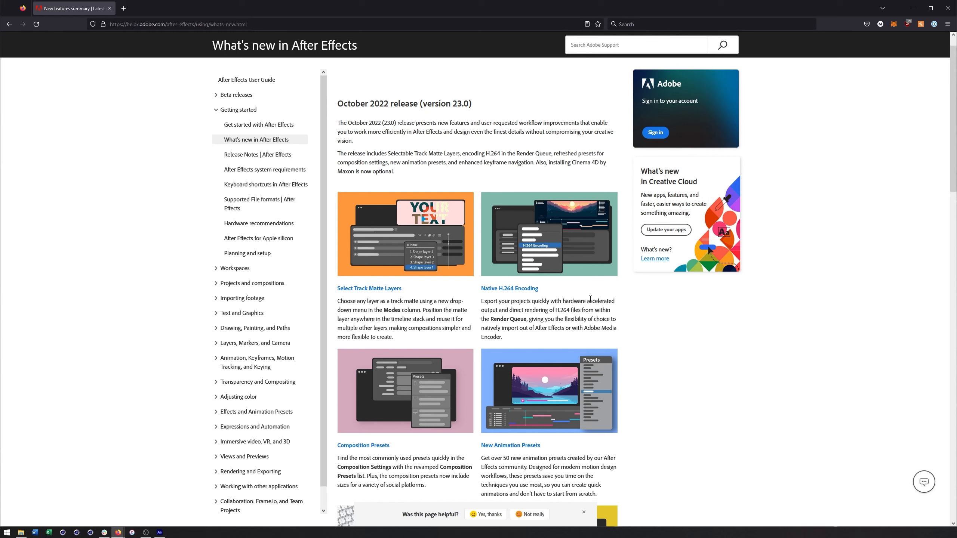
mouse_move(587, 298)
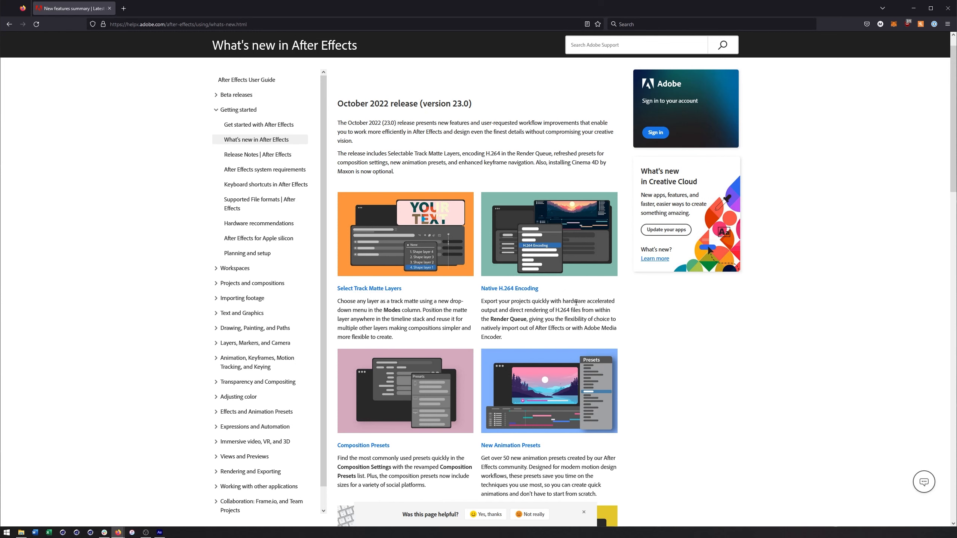
scroll(down, 3)
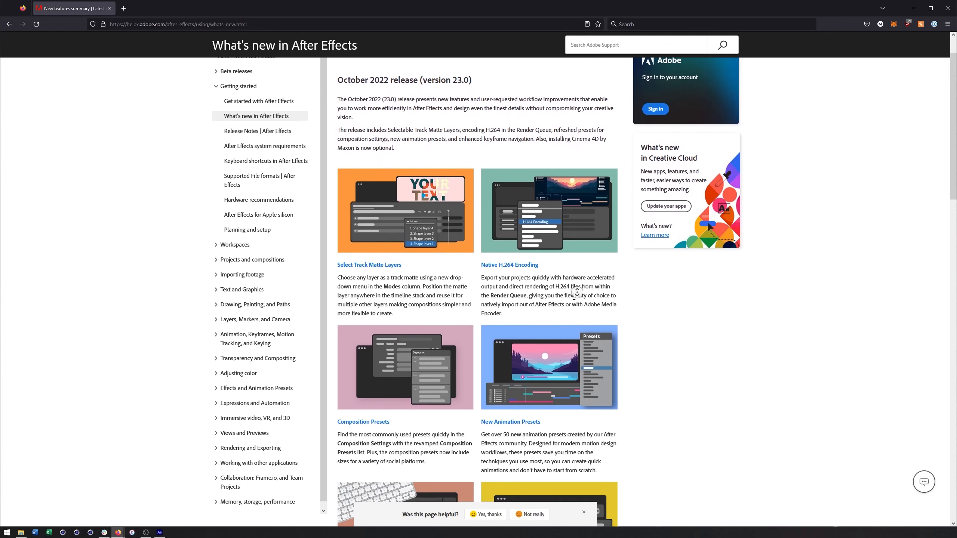
scroll(down, 3)
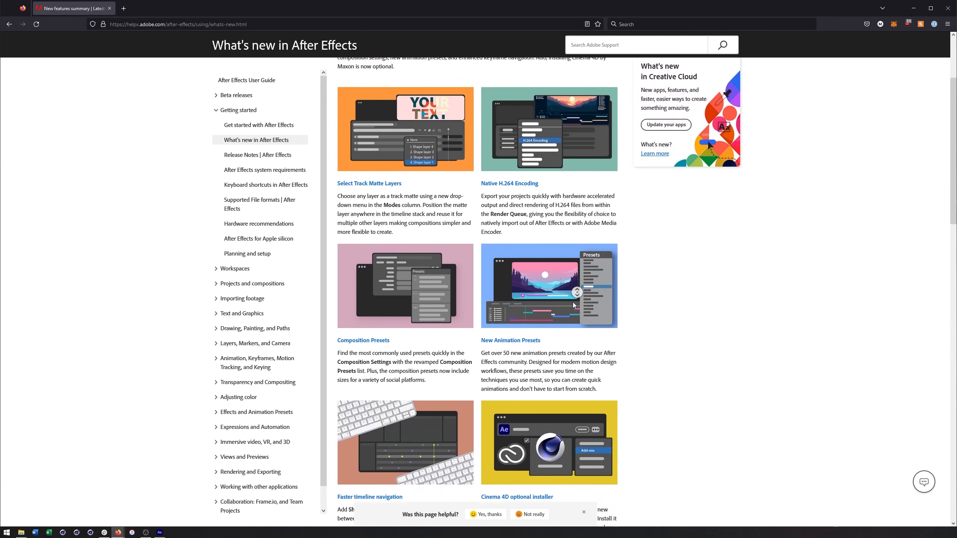
scroll(down, 3)
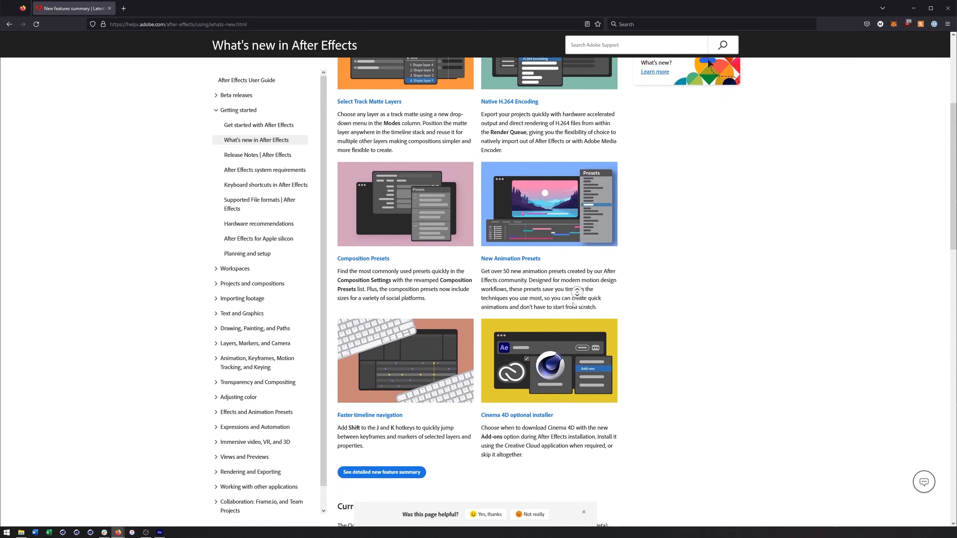
scroll(down, 3)
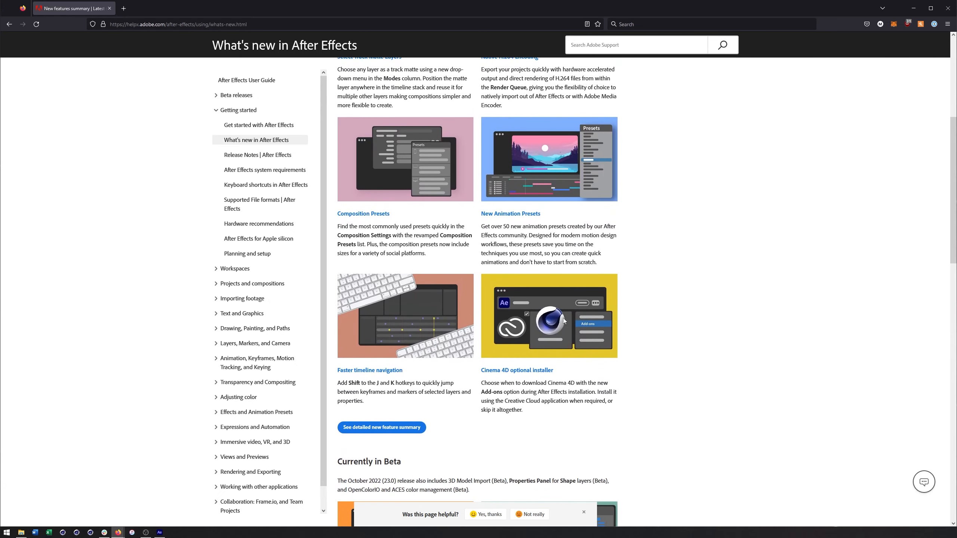
mouse_move(359, 359)
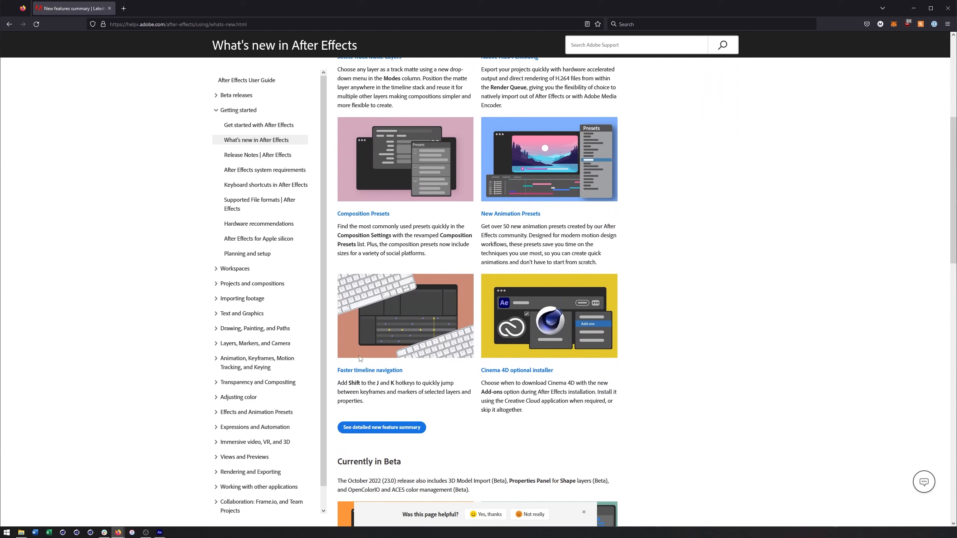
mouse_move(429, 390)
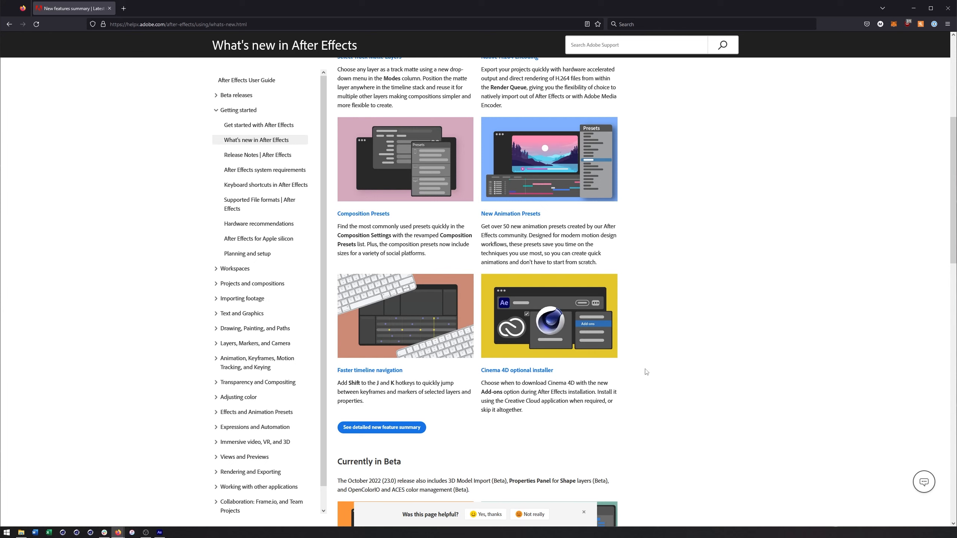
mouse_move(635, 361)
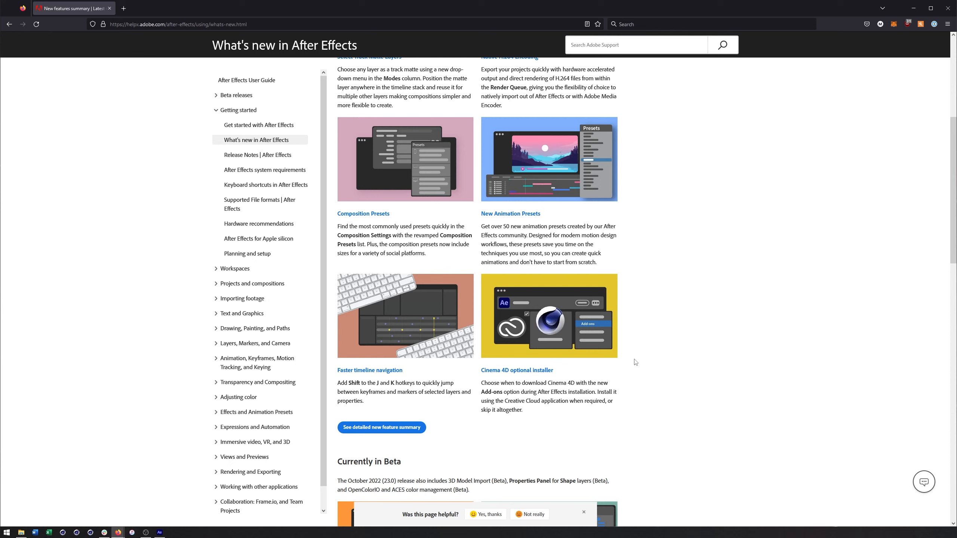
mouse_move(646, 299)
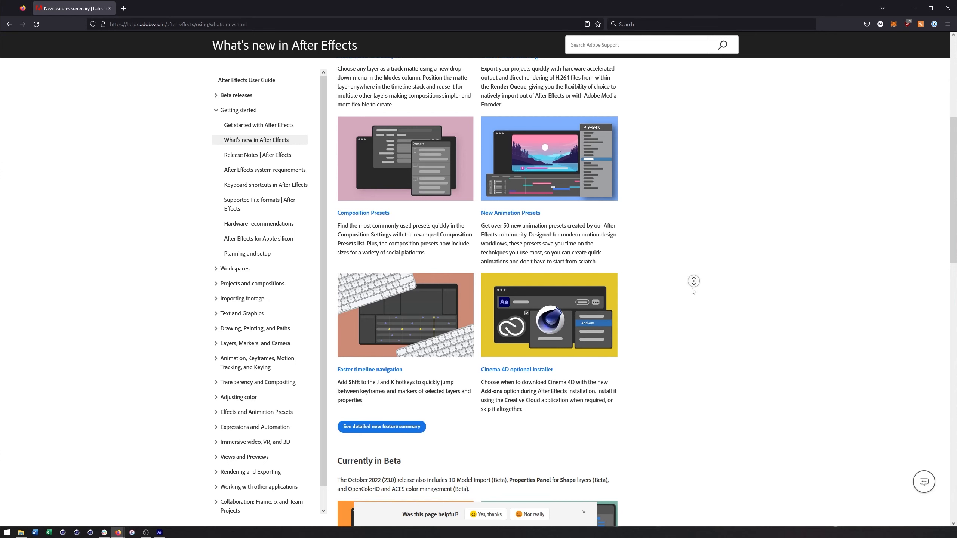
scroll(down, 3)
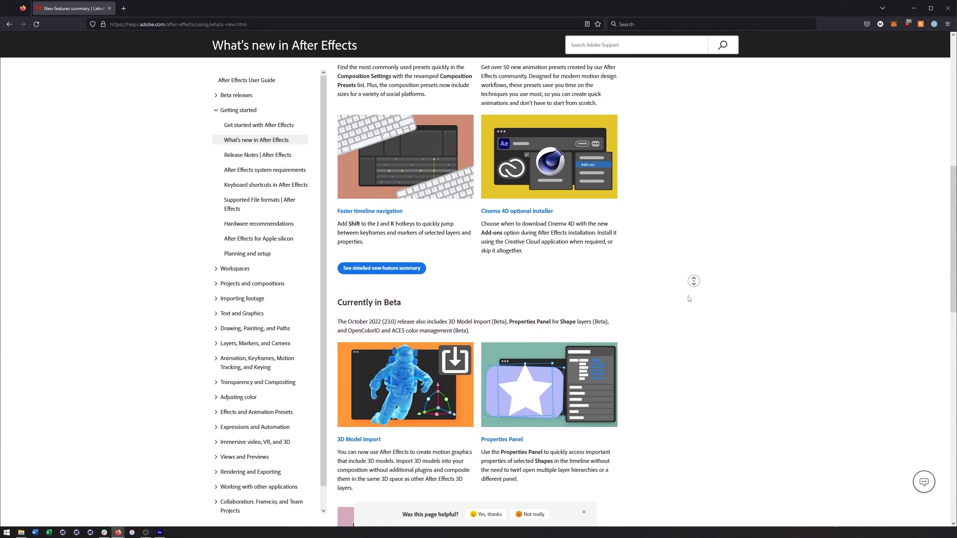
scroll(down, 3)
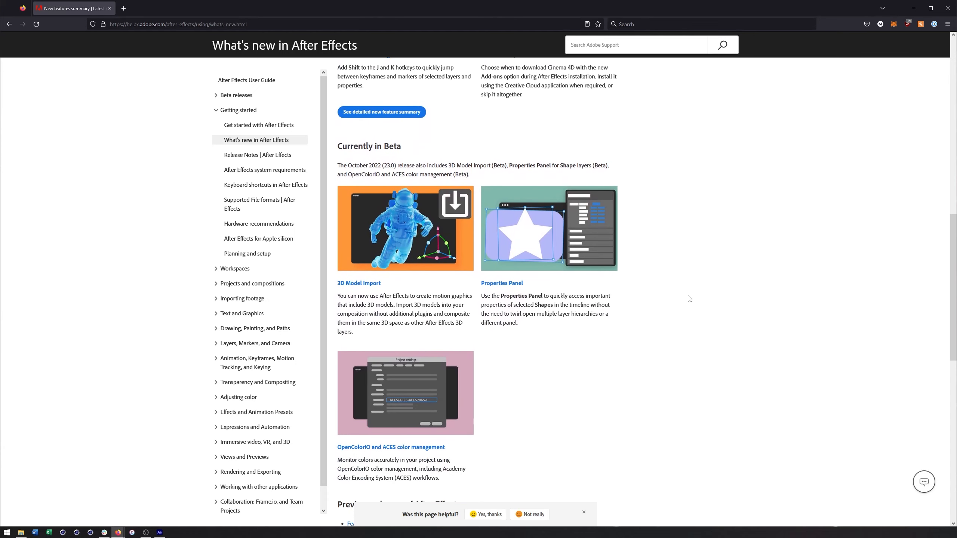
scroll(down, 3)
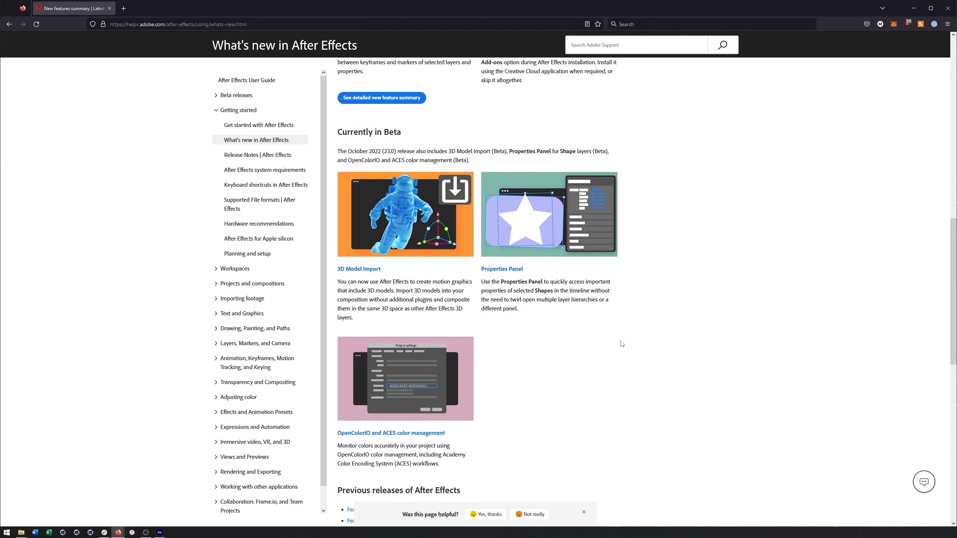
mouse_move(463, 284)
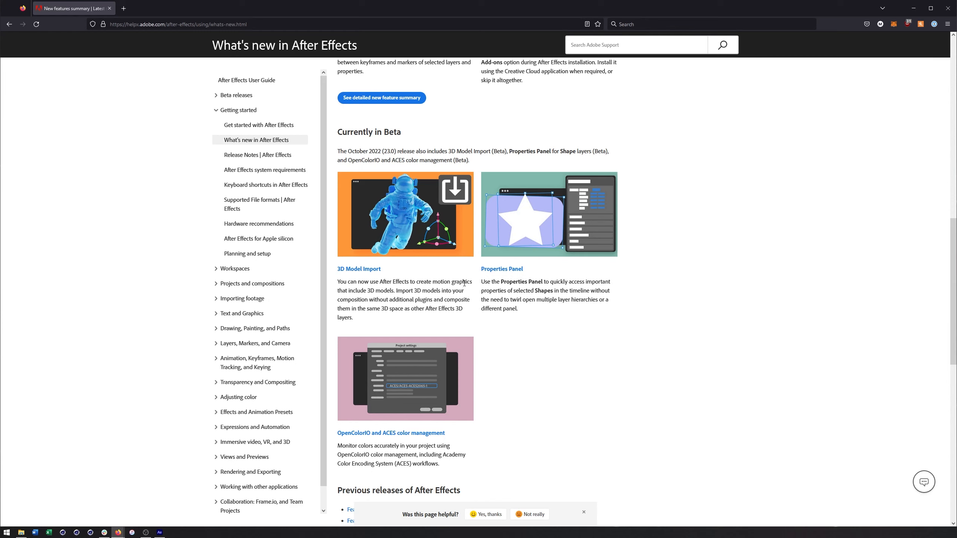
mouse_move(457, 279)
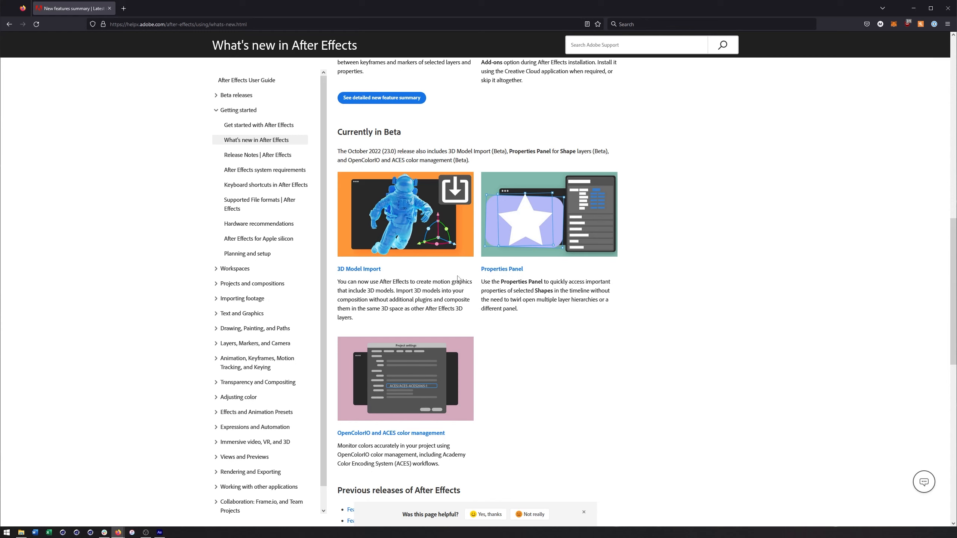
mouse_move(459, 272)
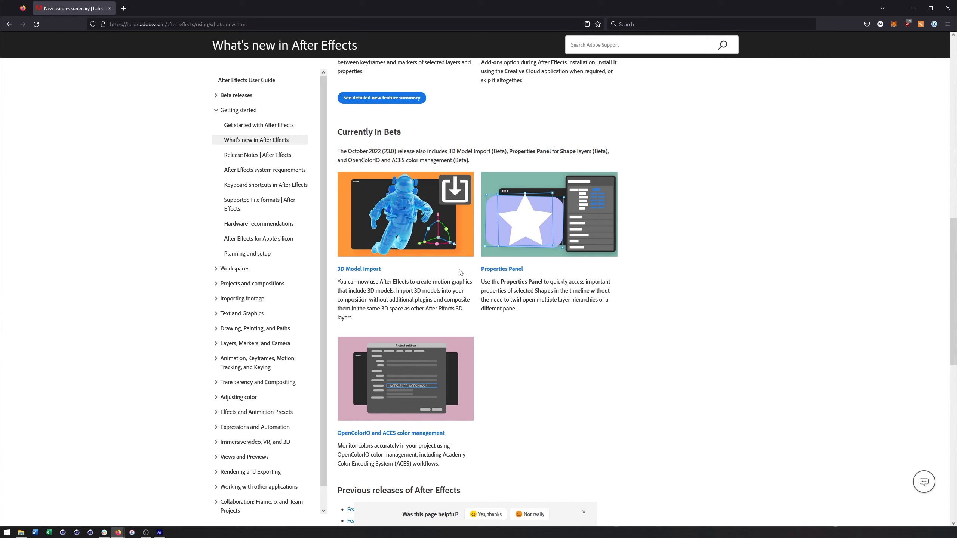
mouse_move(454, 279)
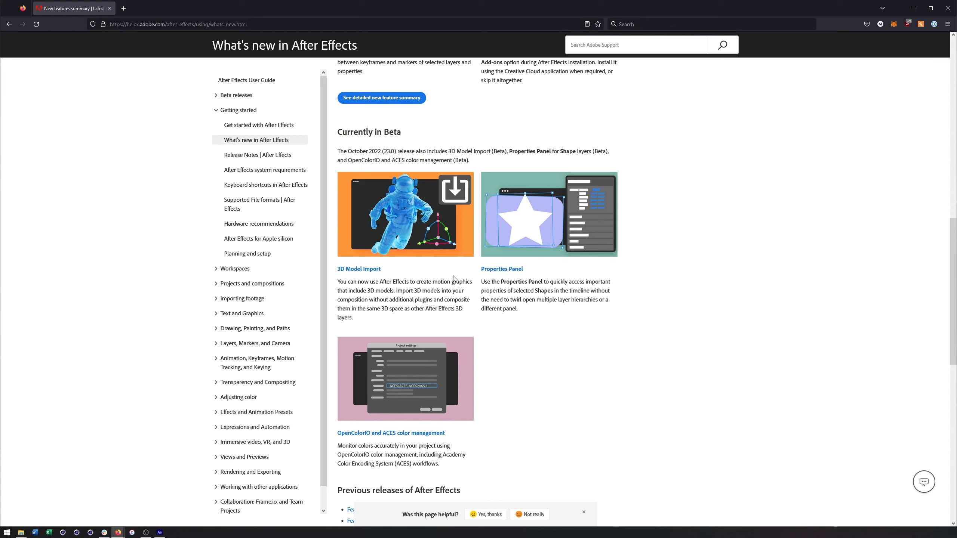
mouse_move(392, 226)
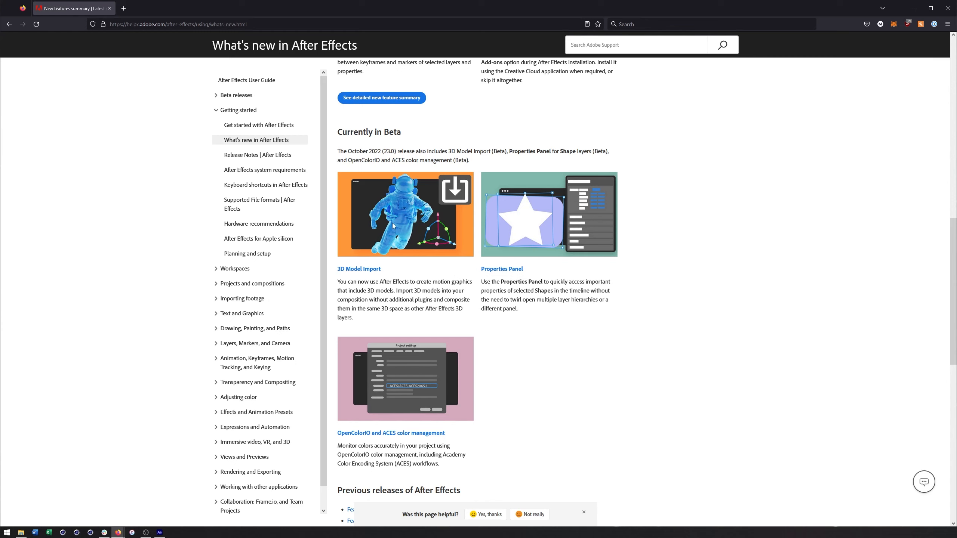
mouse_move(395, 158)
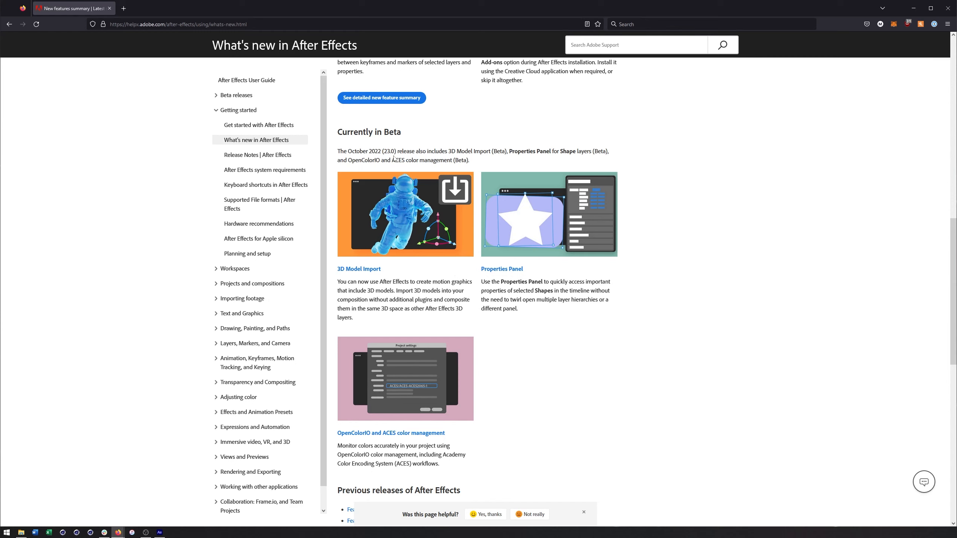
mouse_move(601, 291)
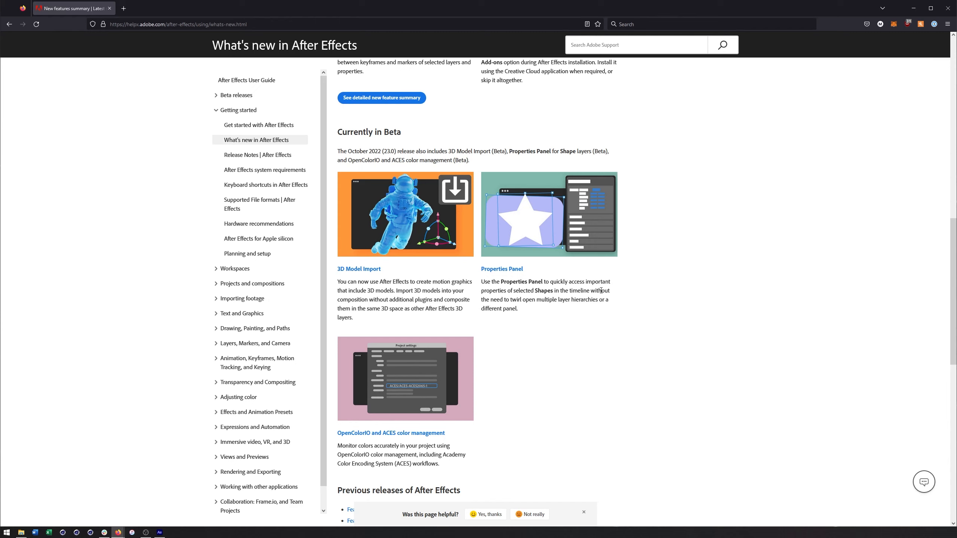
mouse_move(464, 410)
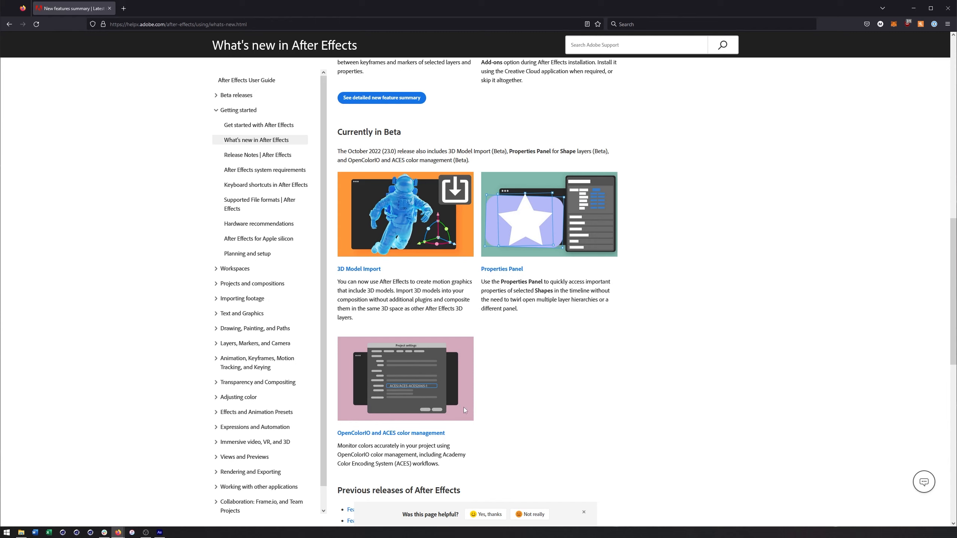
mouse_move(477, 396)
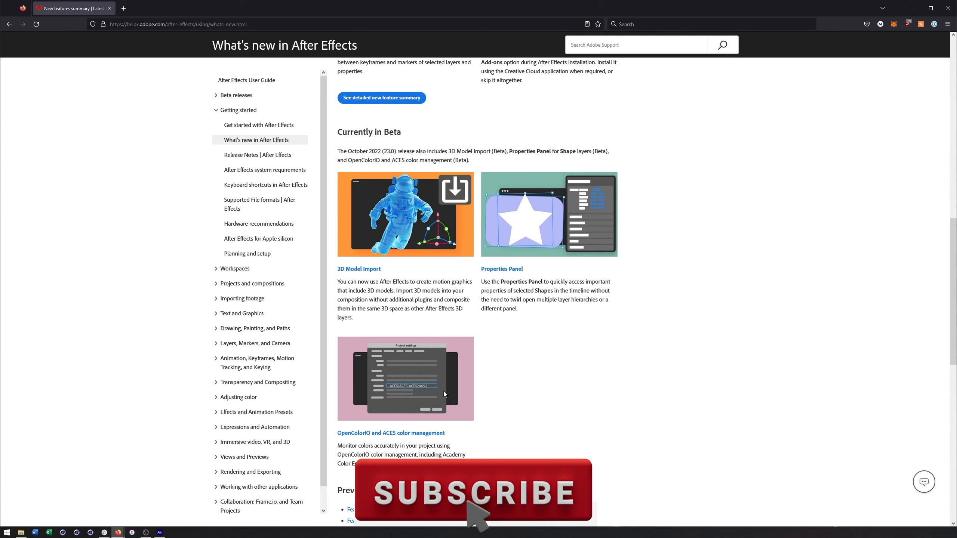
click(473, 491)
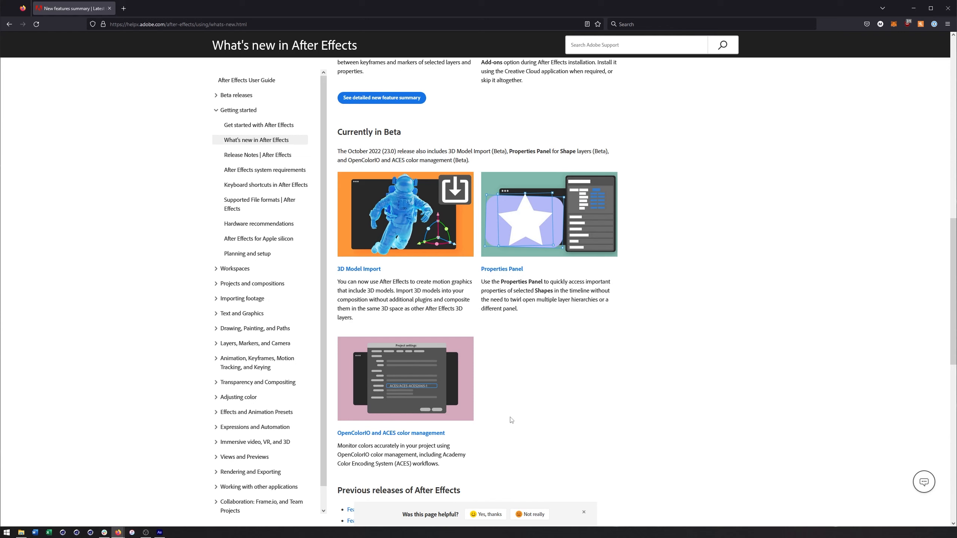
mouse_move(503, 372)
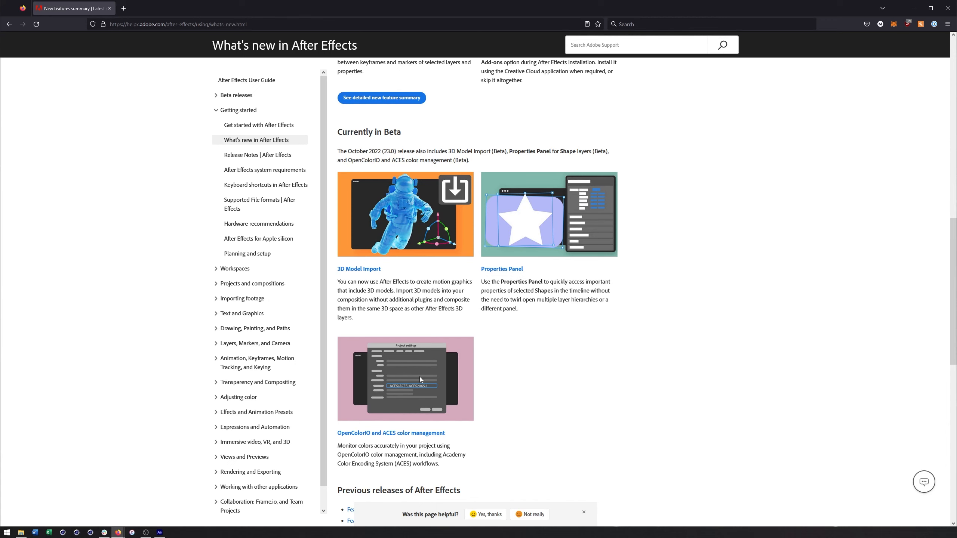
mouse_move(412, 426)
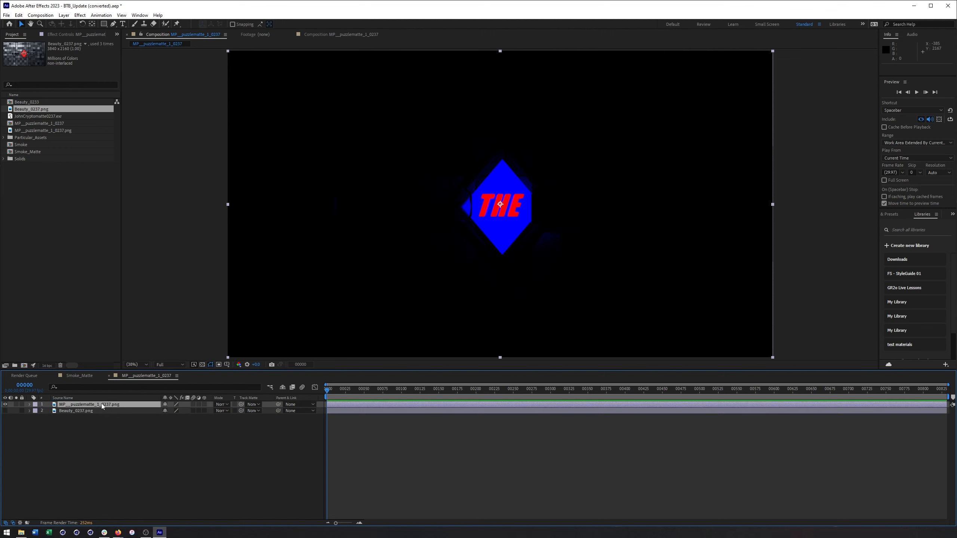
Check the beauty layer's Track Matte choices, then add JohnCryptomatte0237.exr above the existing layers.
click(92, 404)
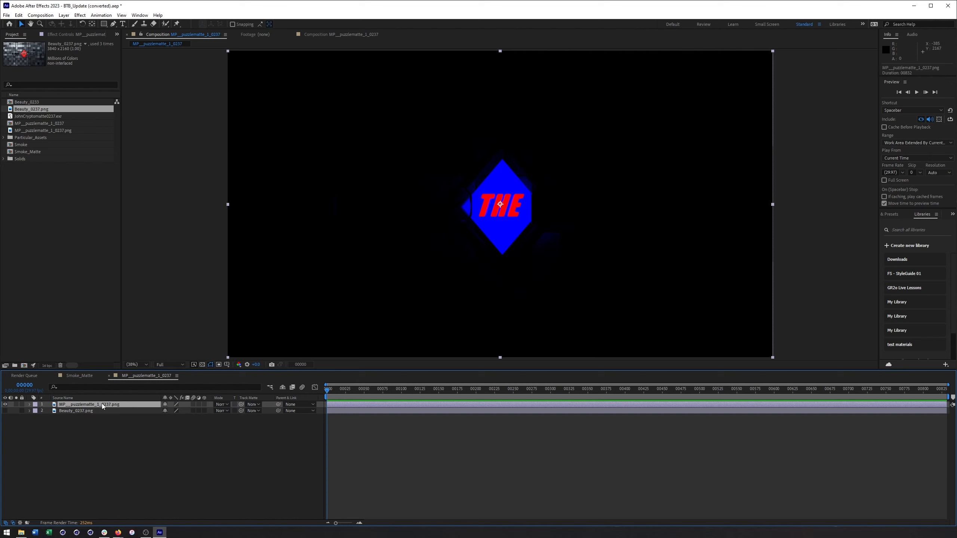
click(76, 411)
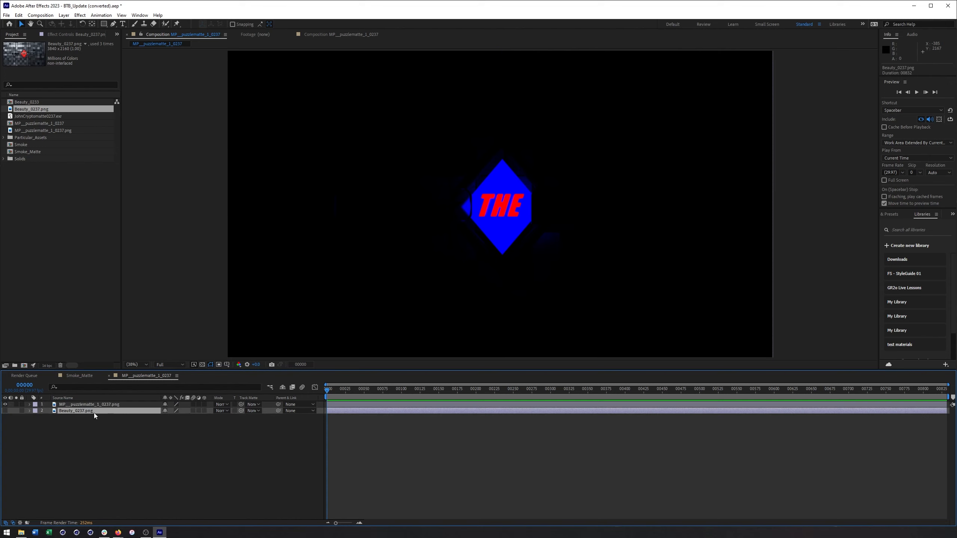
click(251, 411)
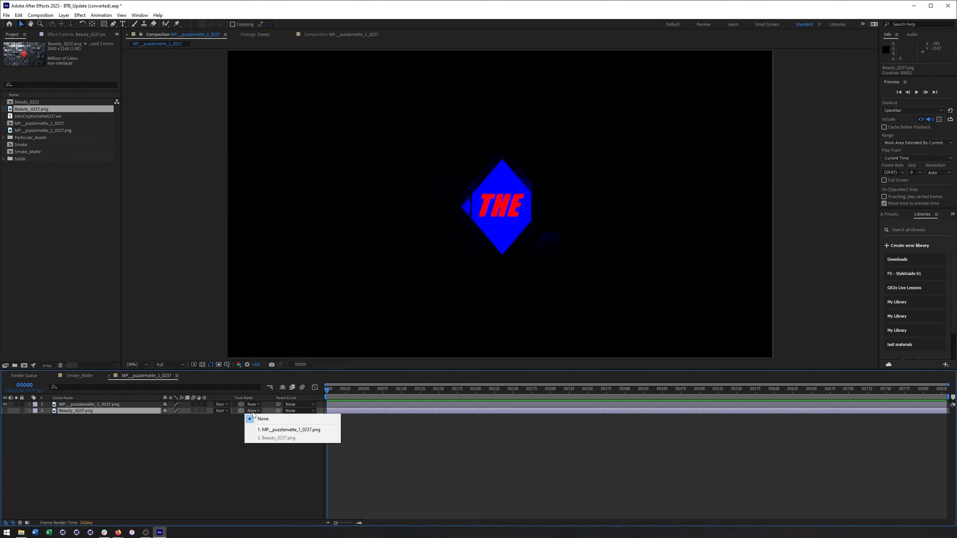
mouse_move(290, 429)
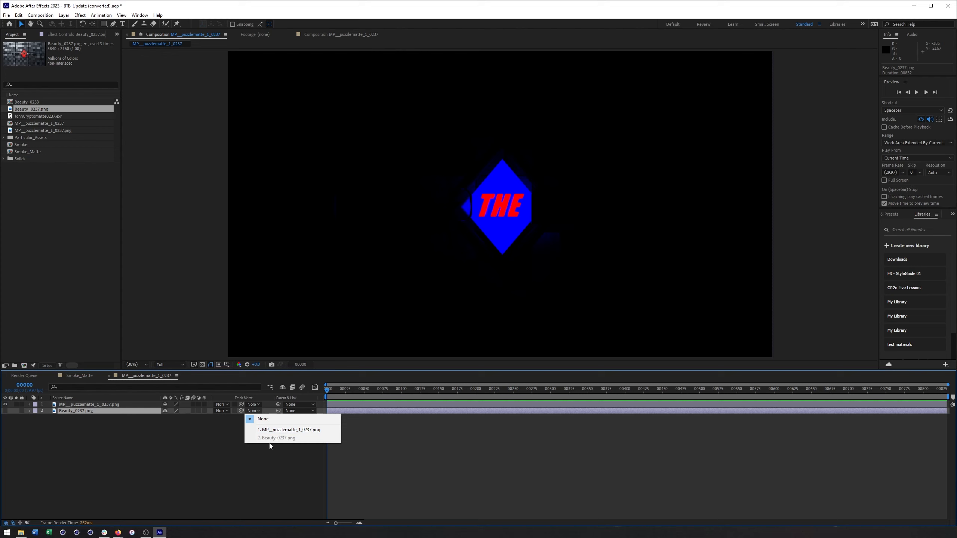
click(263, 420)
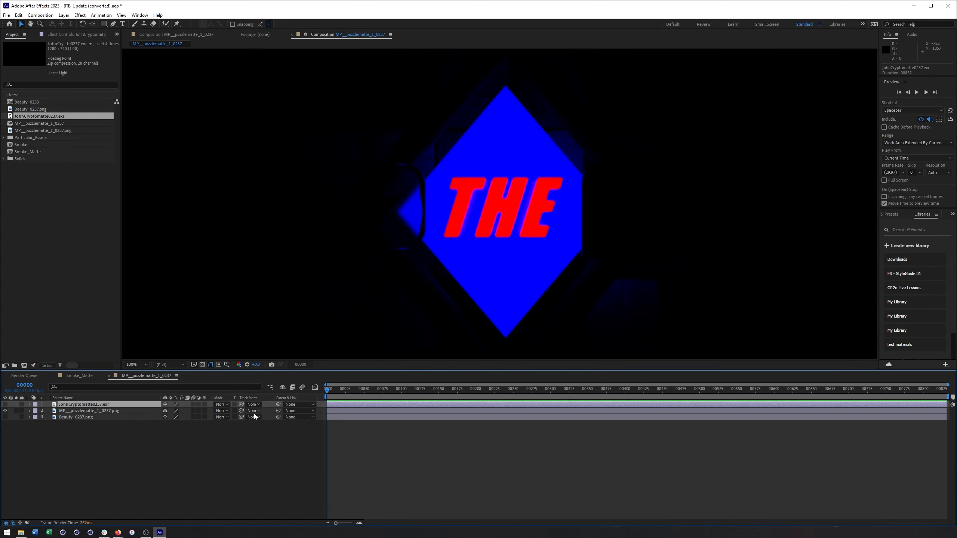
click(251, 417)
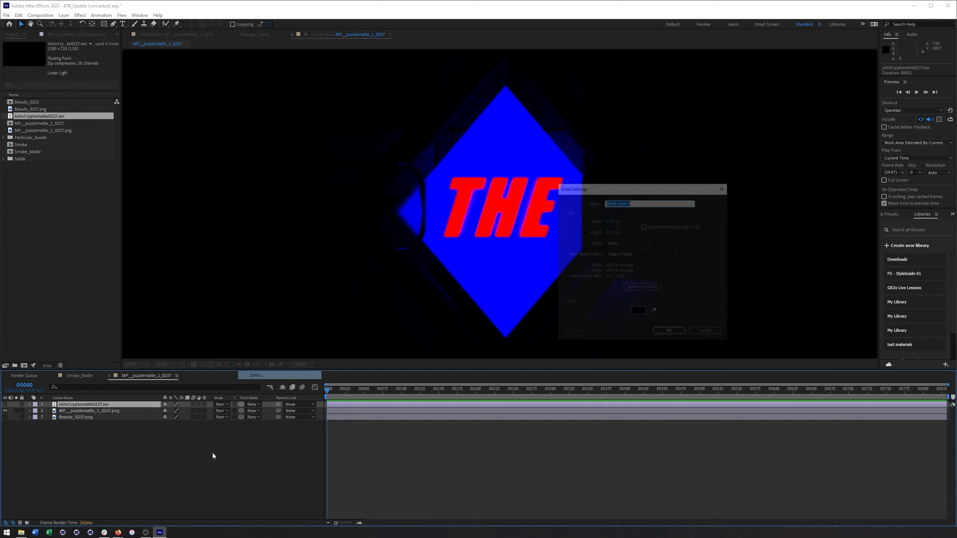
click(668, 330)
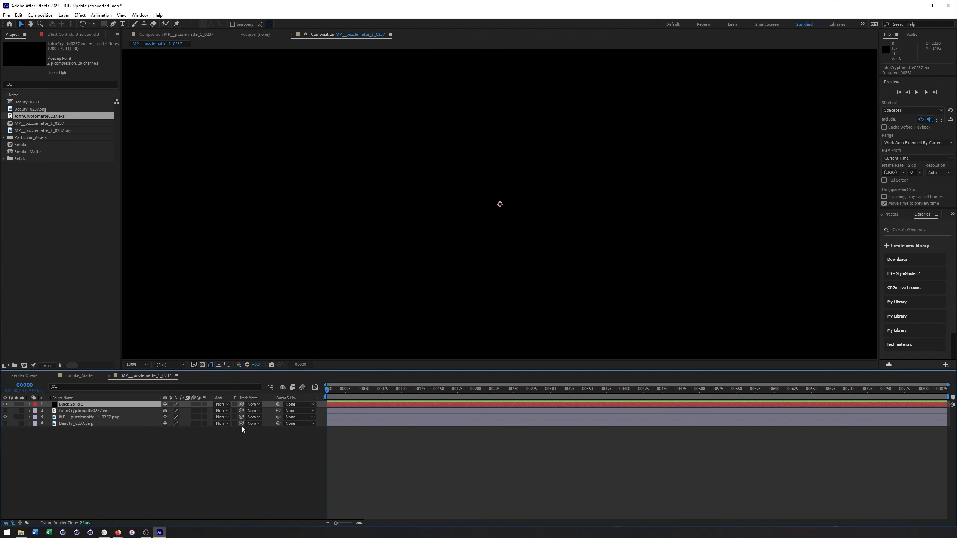
click(252, 423)
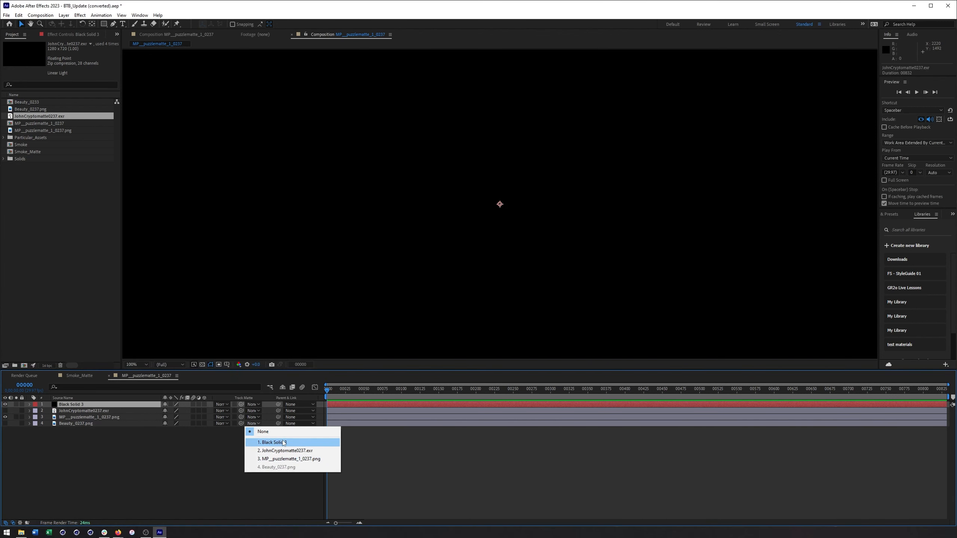
click(263, 431)
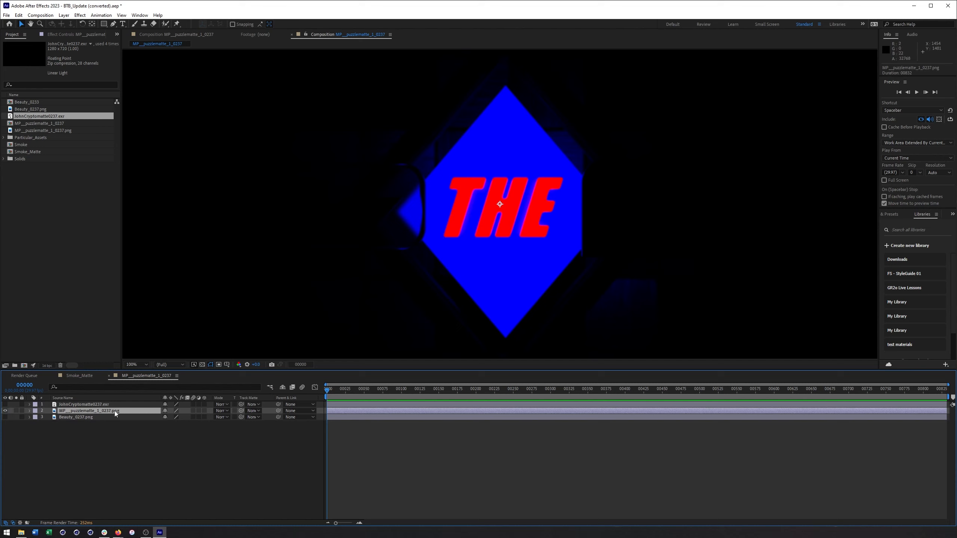
mouse_move(217, 419)
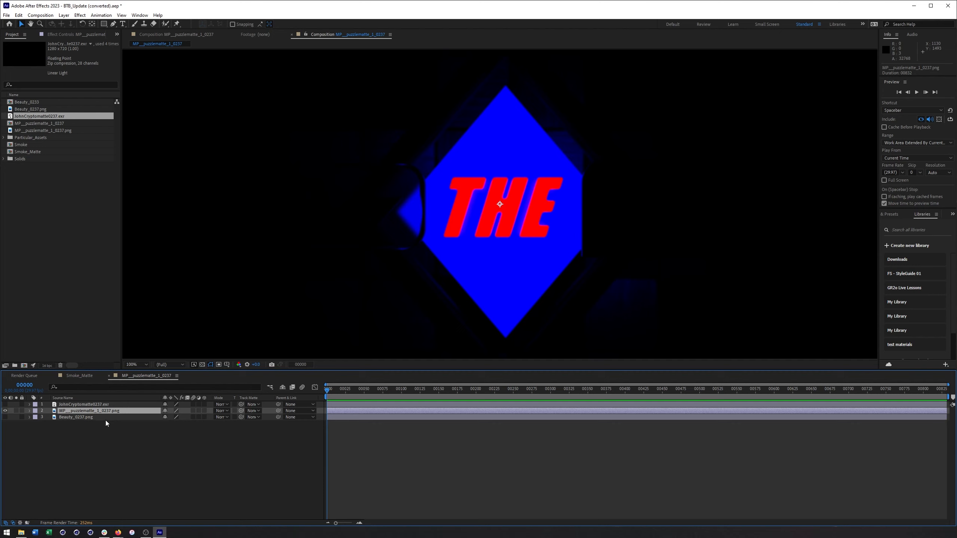
Drag Beauty_0237.png above the cryptomatte and puzzle matte layers, then select the puzzle matte.
click(76, 417)
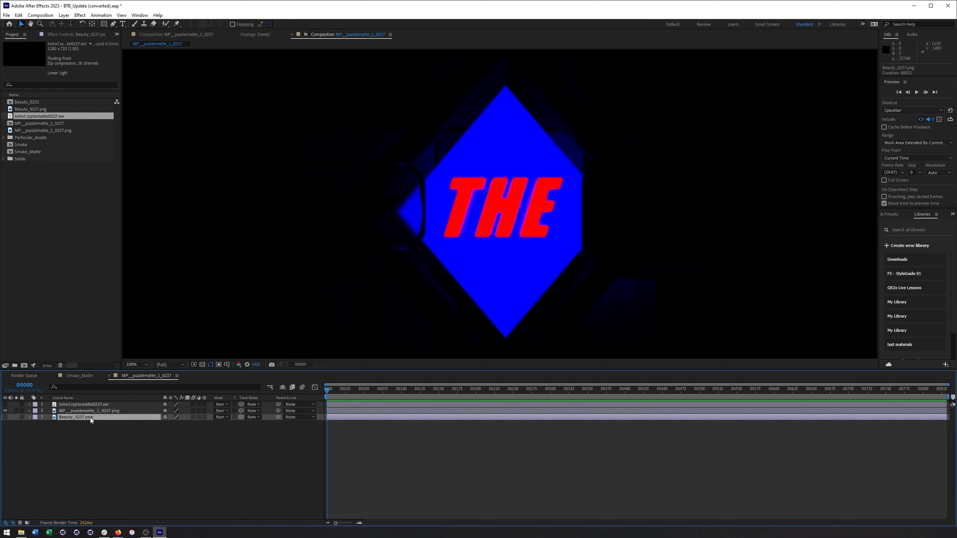
mouse_move(93, 420)
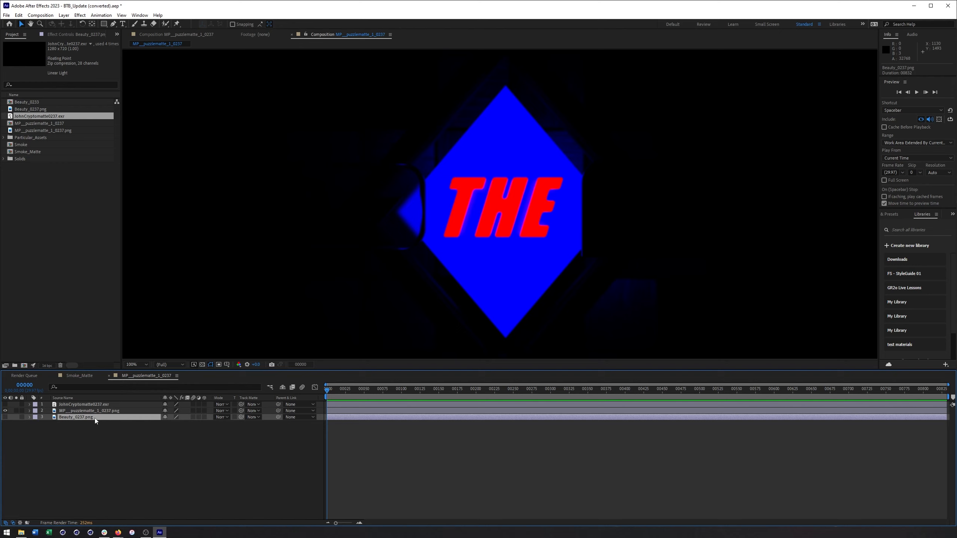
click(89, 411)
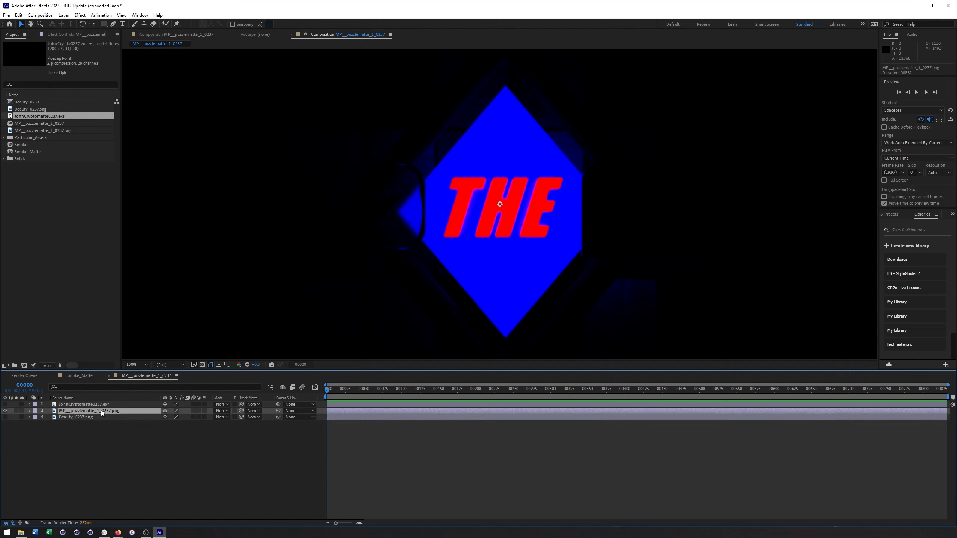
mouse_move(106, 414)
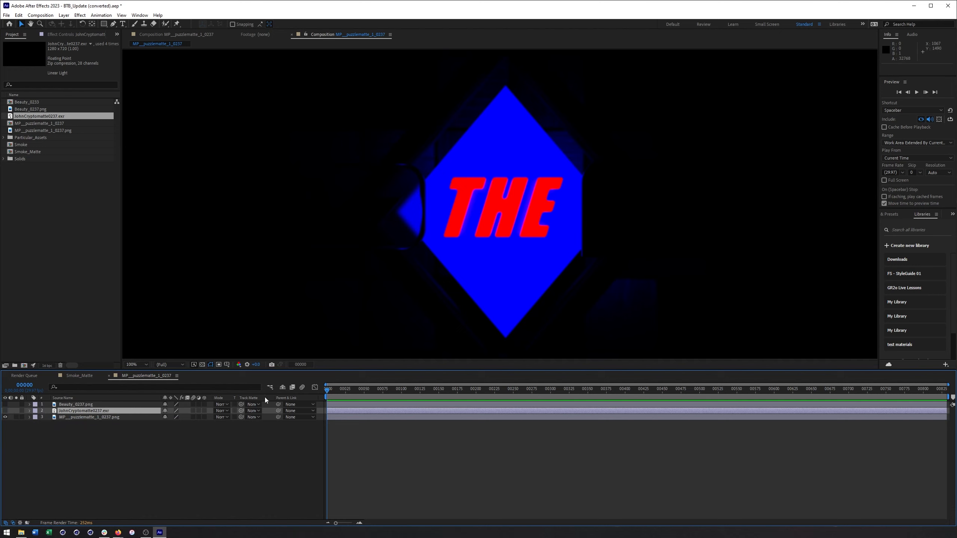
double_click(89, 417)
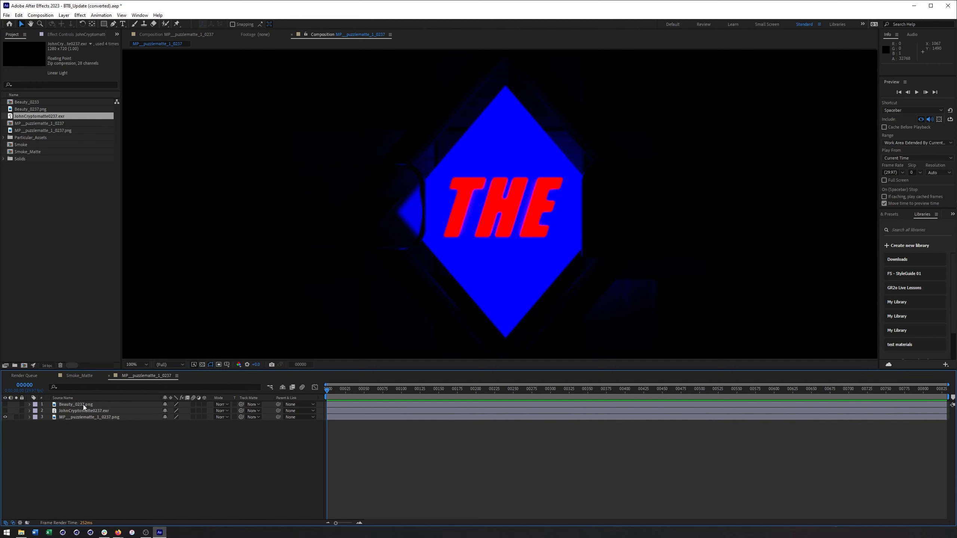
click(89, 416)
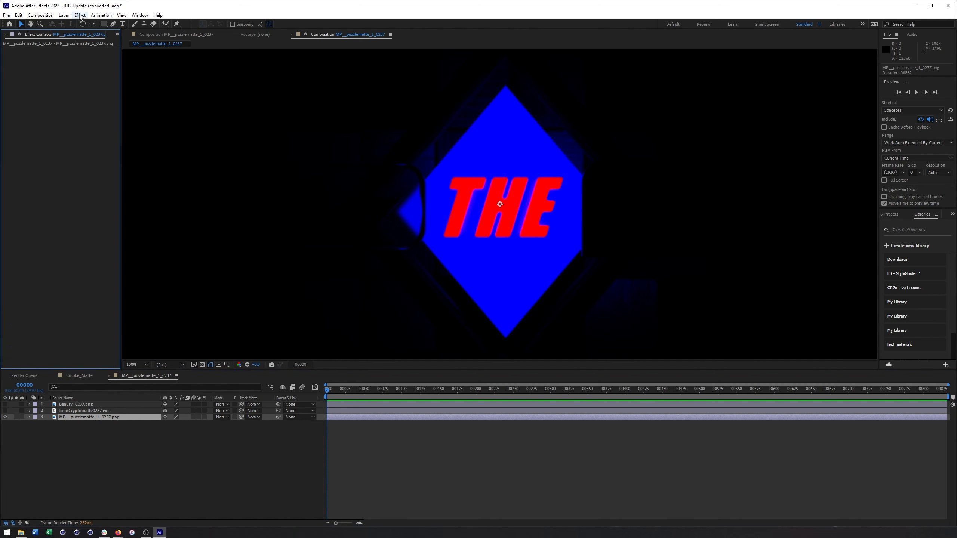
Add Shift Channels: alpha from Blue, red and green Full Off, with transparency grid shown.
click(79, 15)
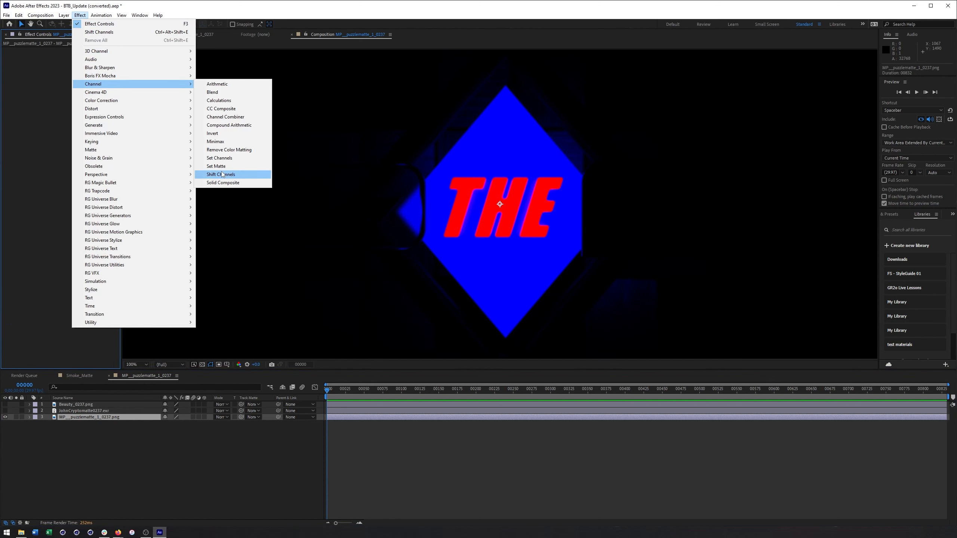
click(220, 175)
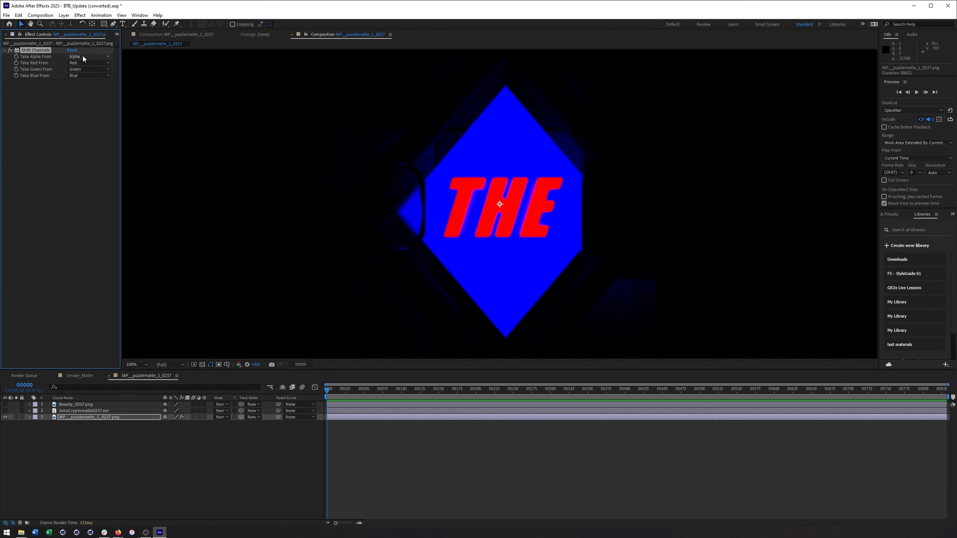
click(89, 56)
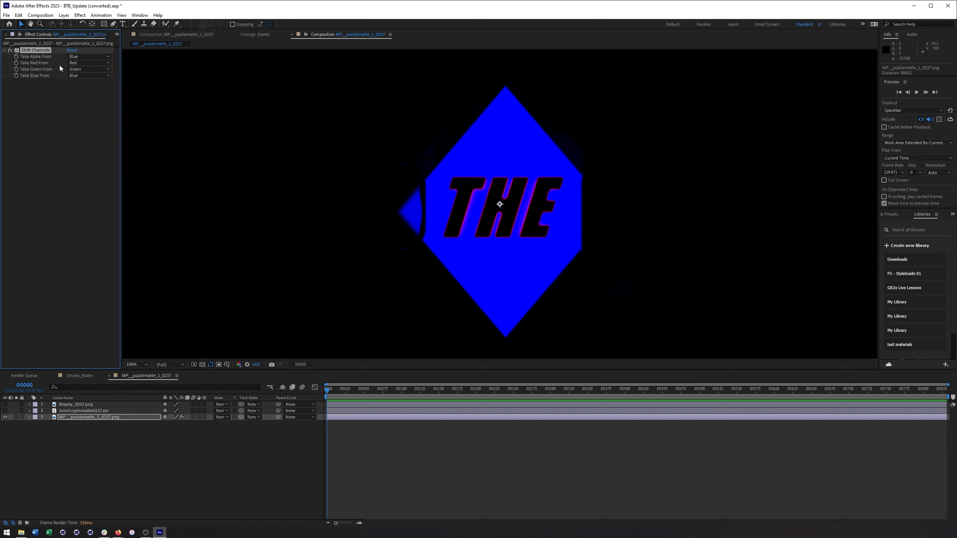
click(89, 62)
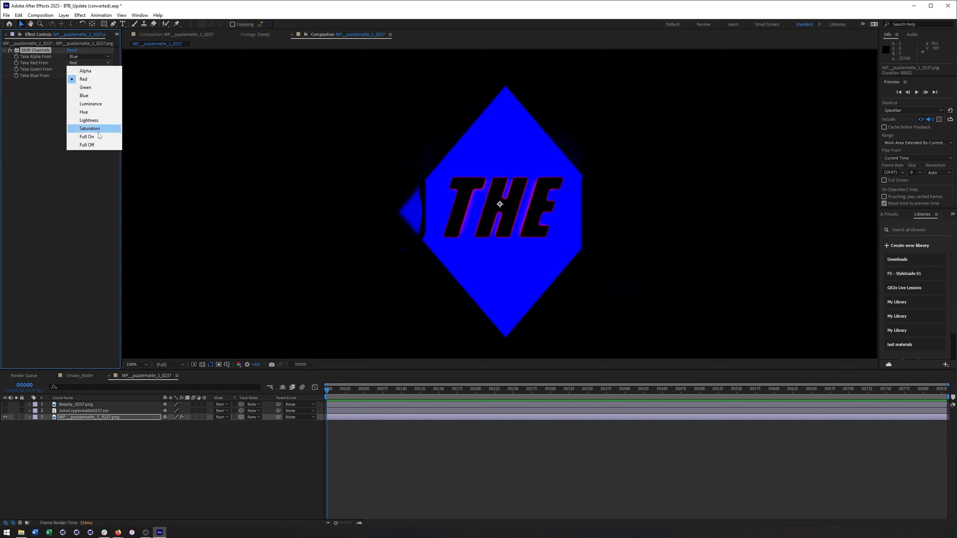
click(86, 145)
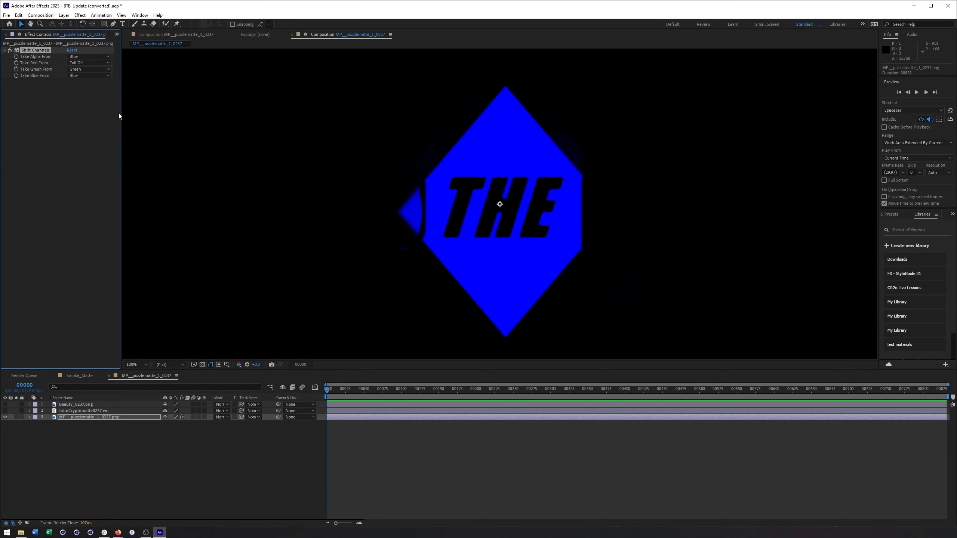
click(89, 69)
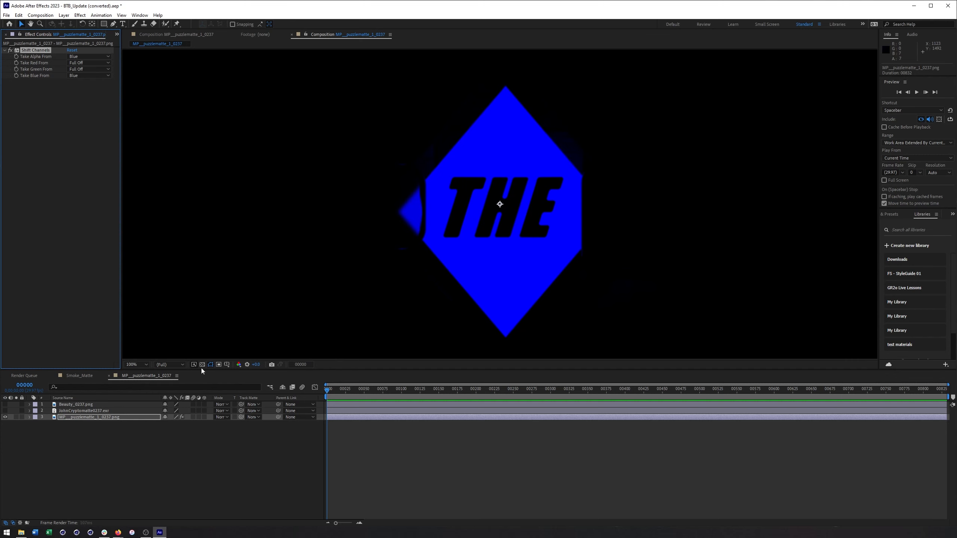
click(203, 365)
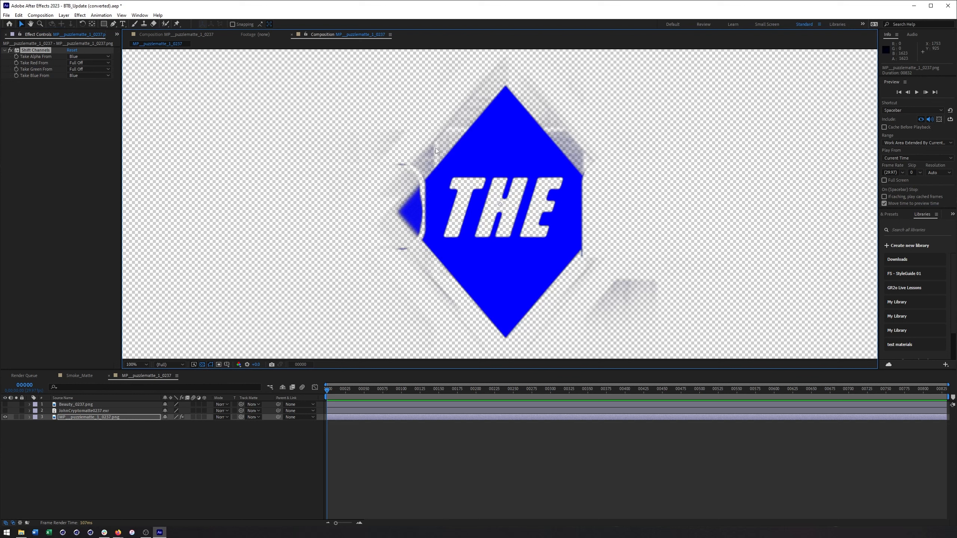
mouse_move(399, 193)
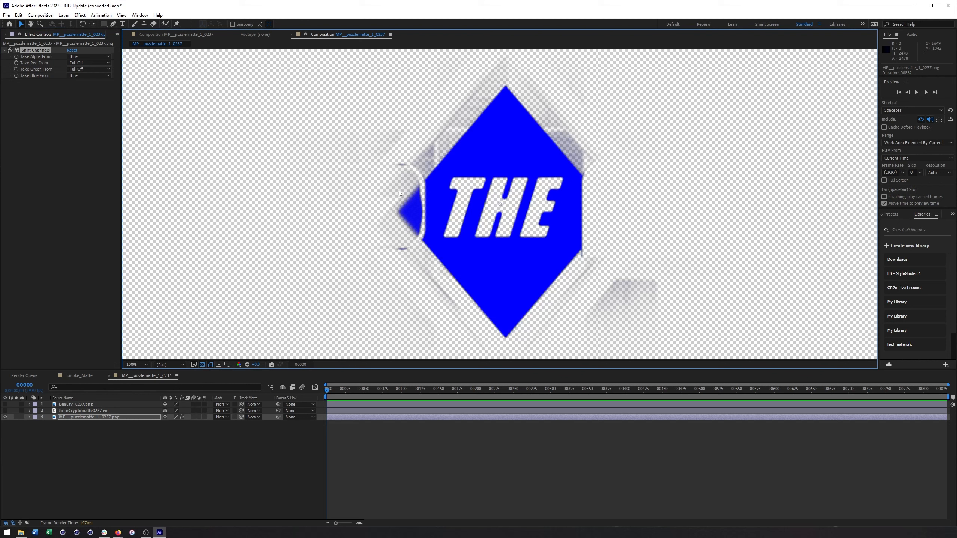
mouse_move(403, 124)
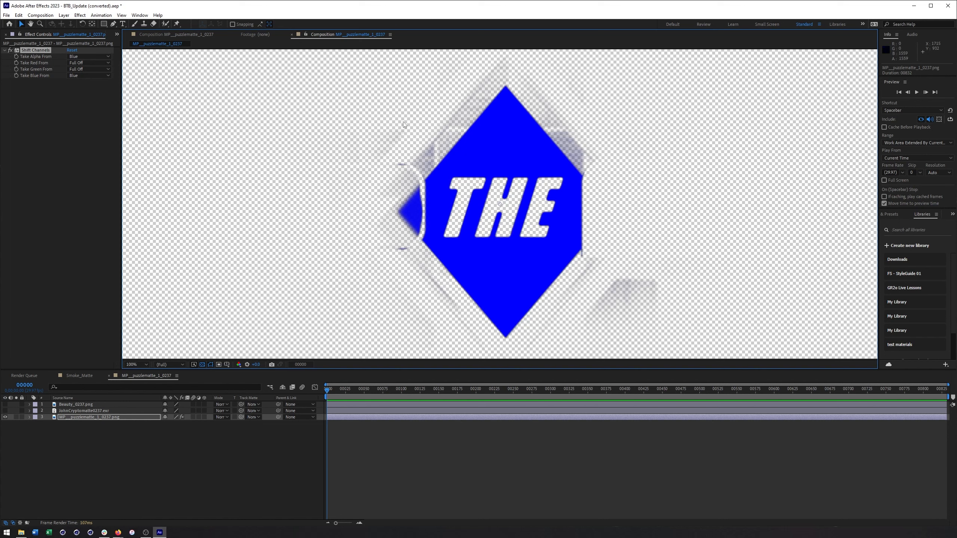
mouse_move(430, 250)
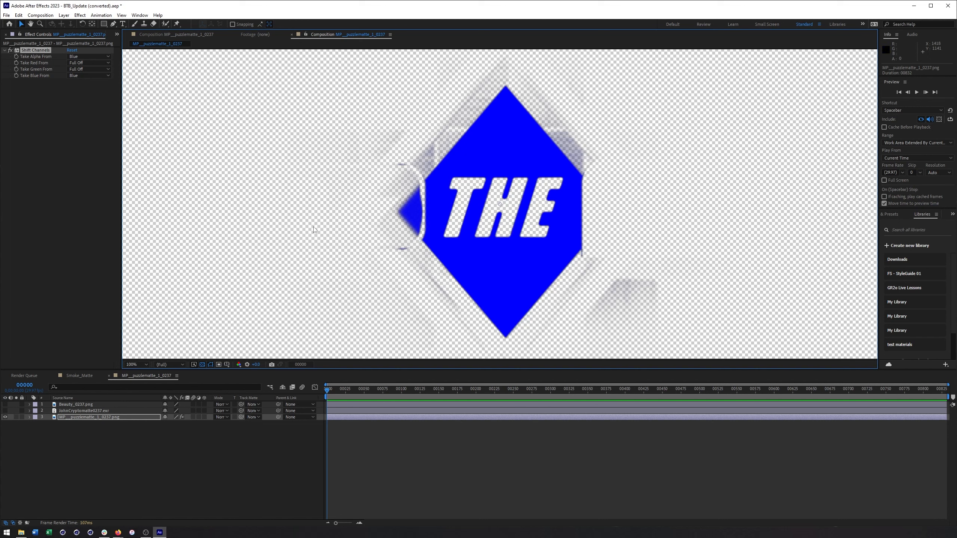
mouse_move(313, 229)
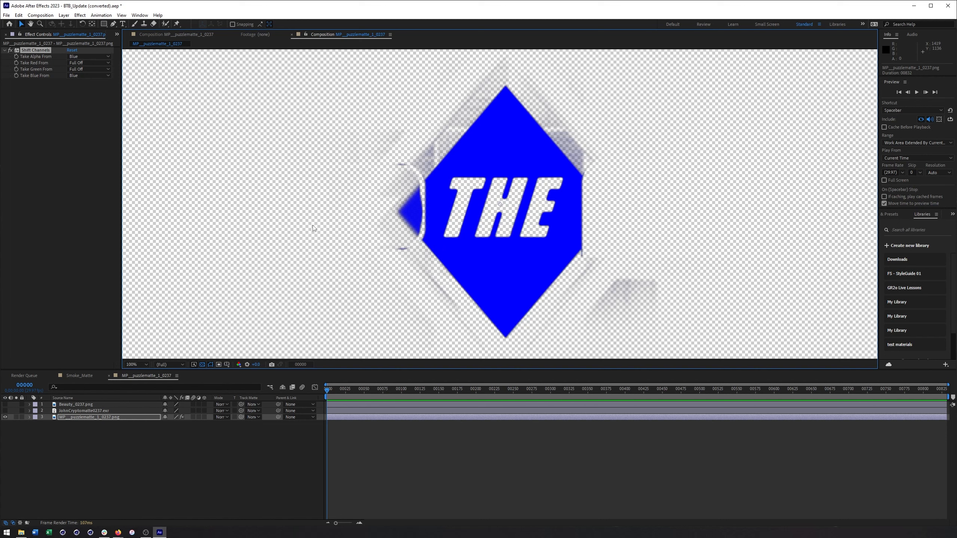
mouse_move(300, 239)
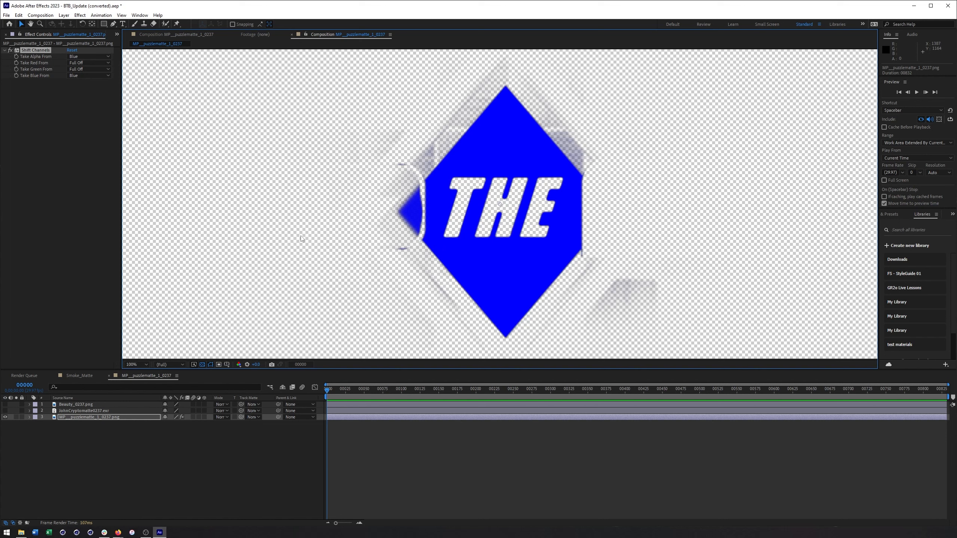
mouse_move(277, 166)
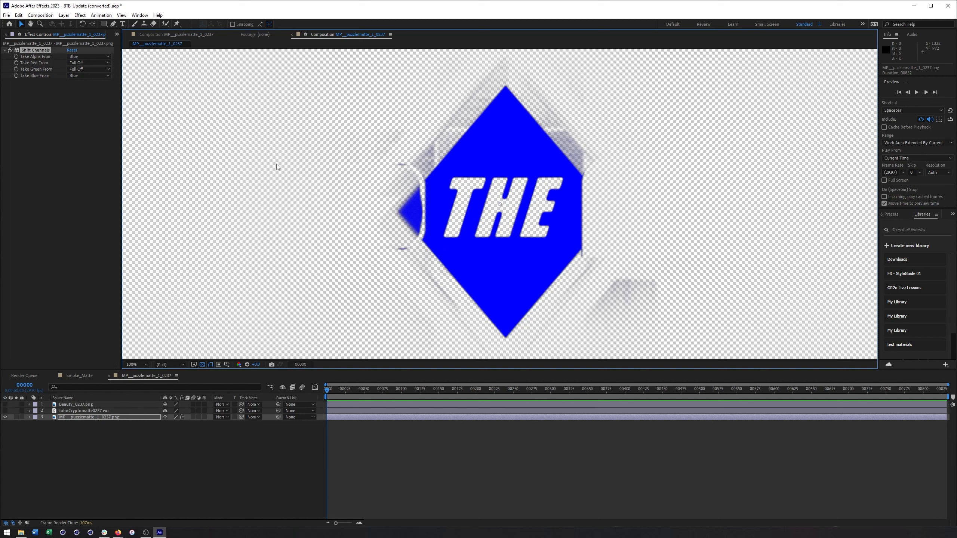
mouse_move(392, 455)
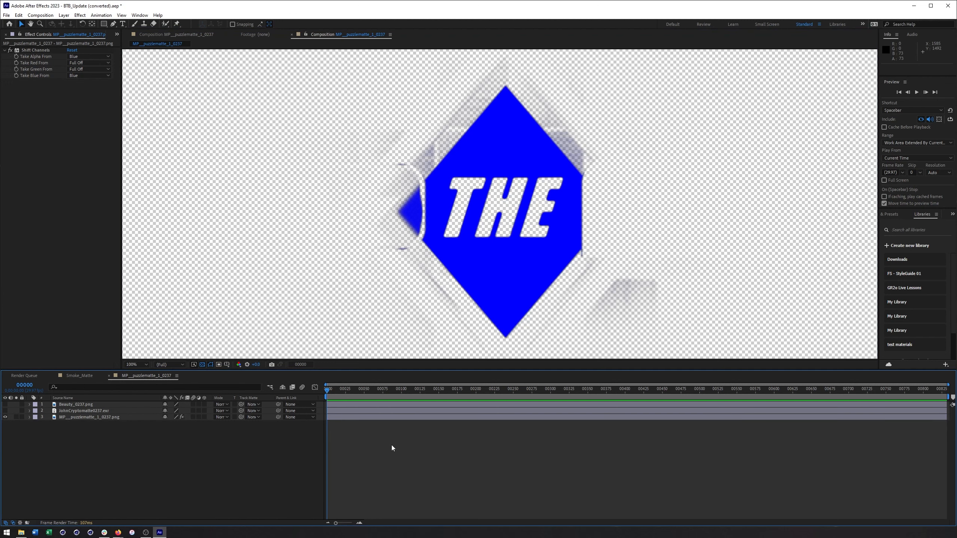
mouse_move(231, 380)
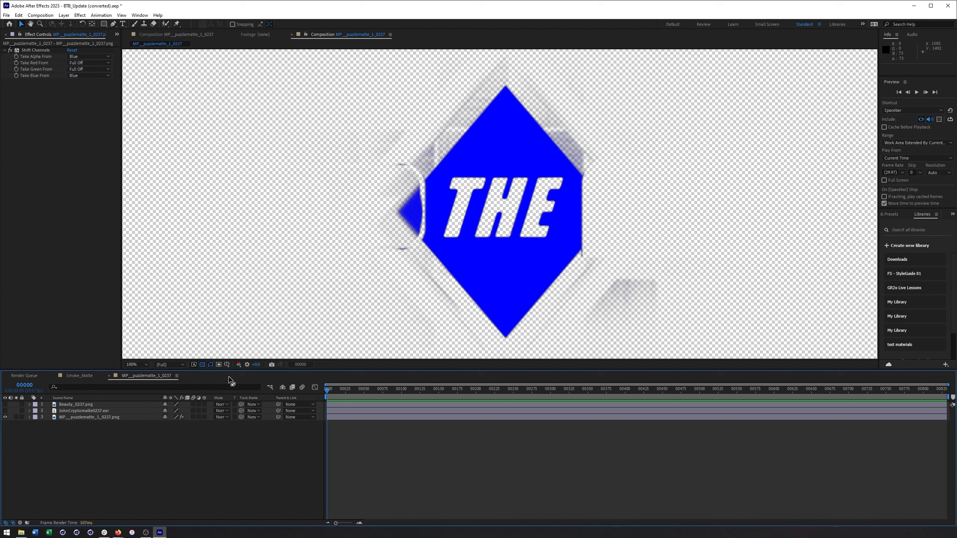
mouse_move(427, 240)
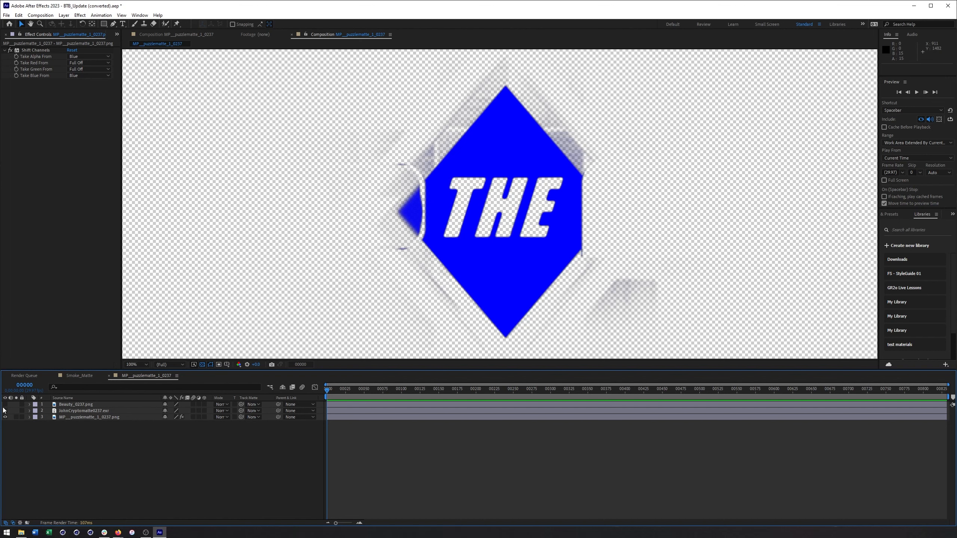
Show the beauty layer and try Luma and Inverted mattes before settling on Alpha Matte.
click(75, 404)
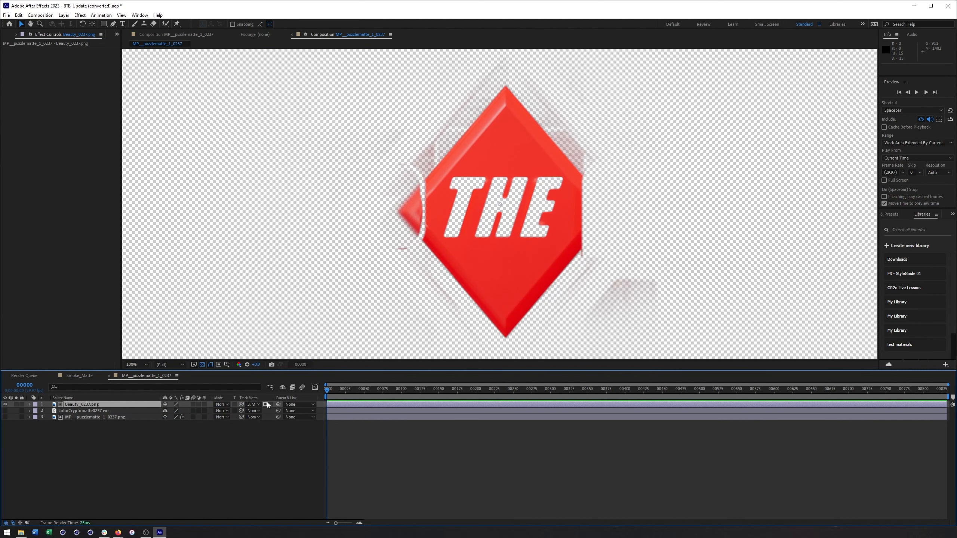
mouse_move(265, 405)
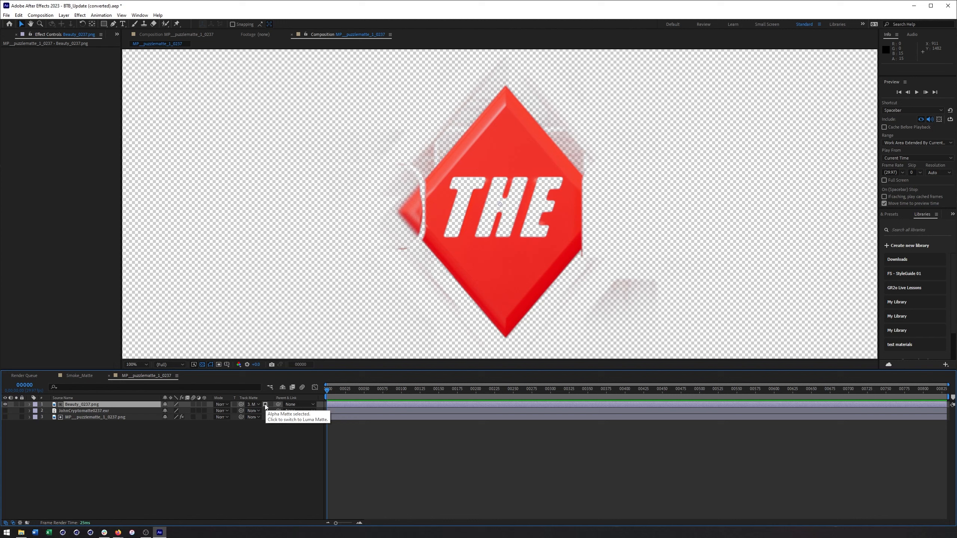
click(266, 404)
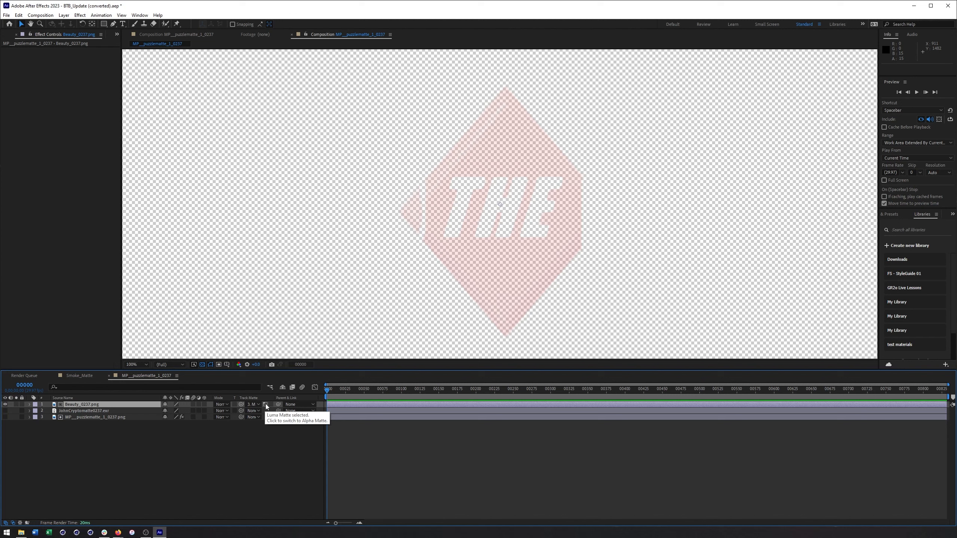
click(266, 404)
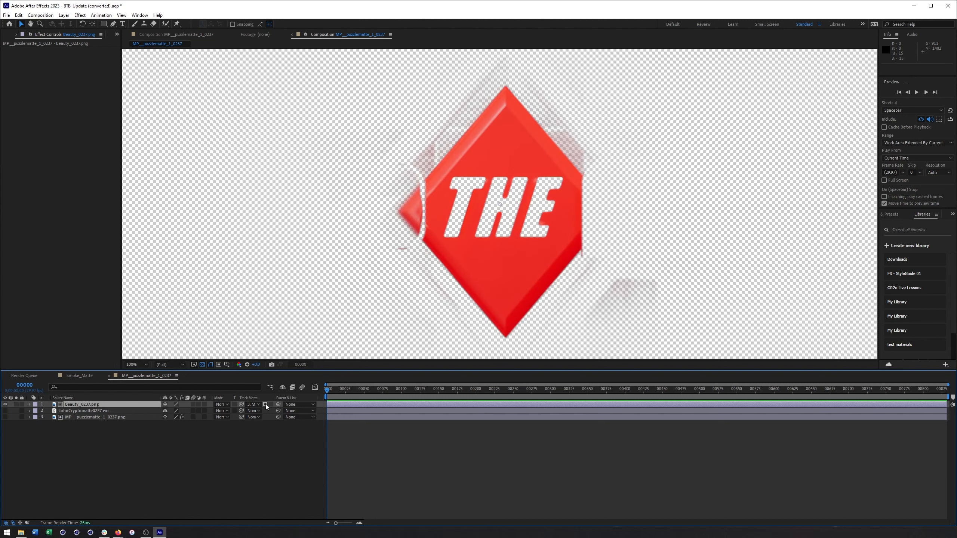
mouse_move(265, 404)
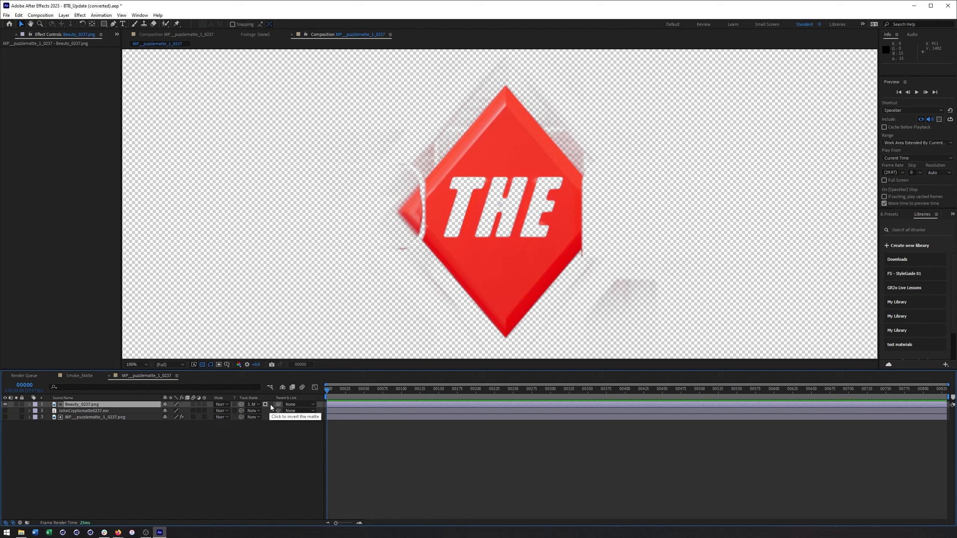
click(265, 404)
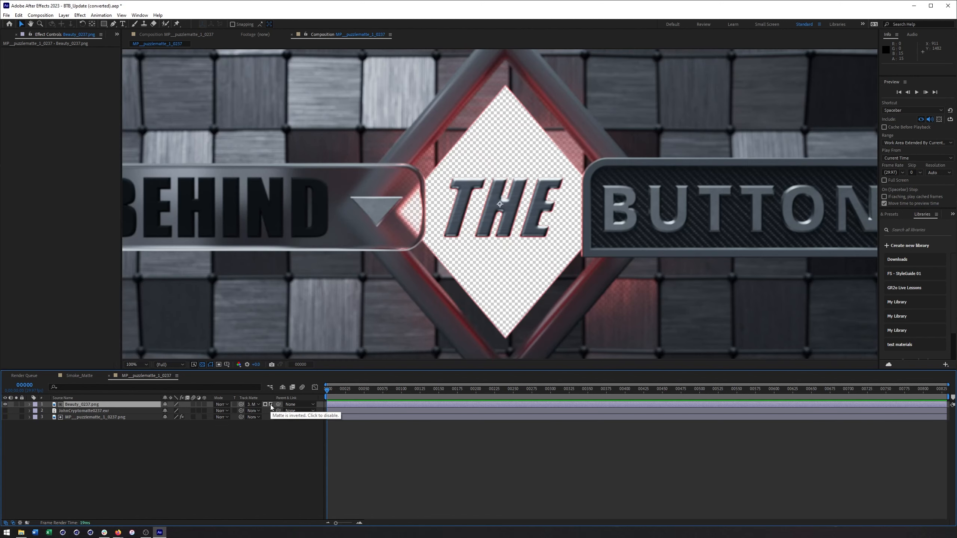
click(270, 404)
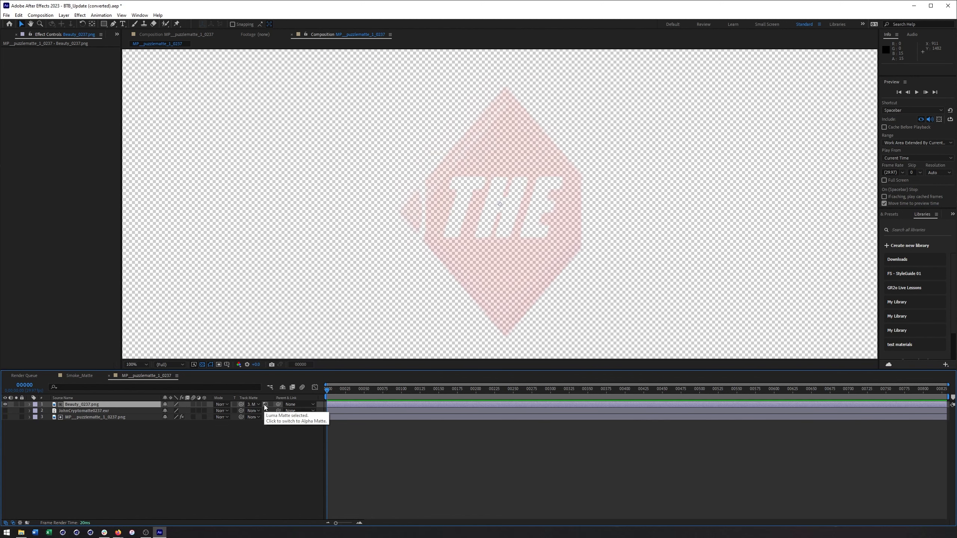
click(264, 404)
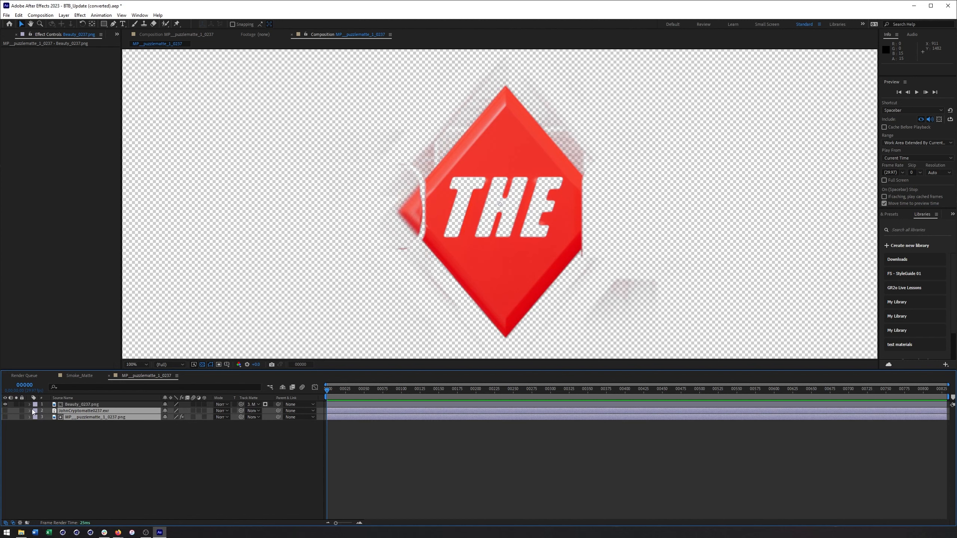
mouse_move(179, 419)
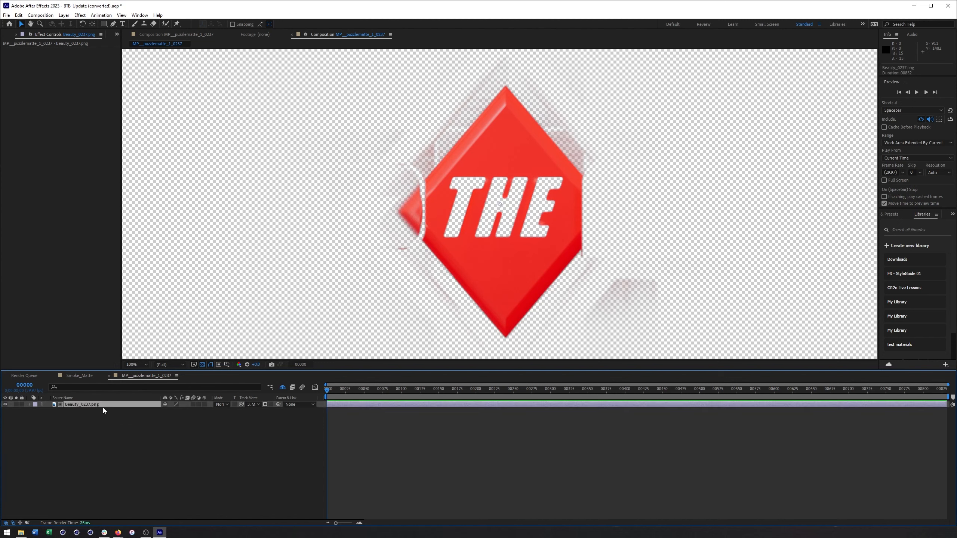
click(252, 404)
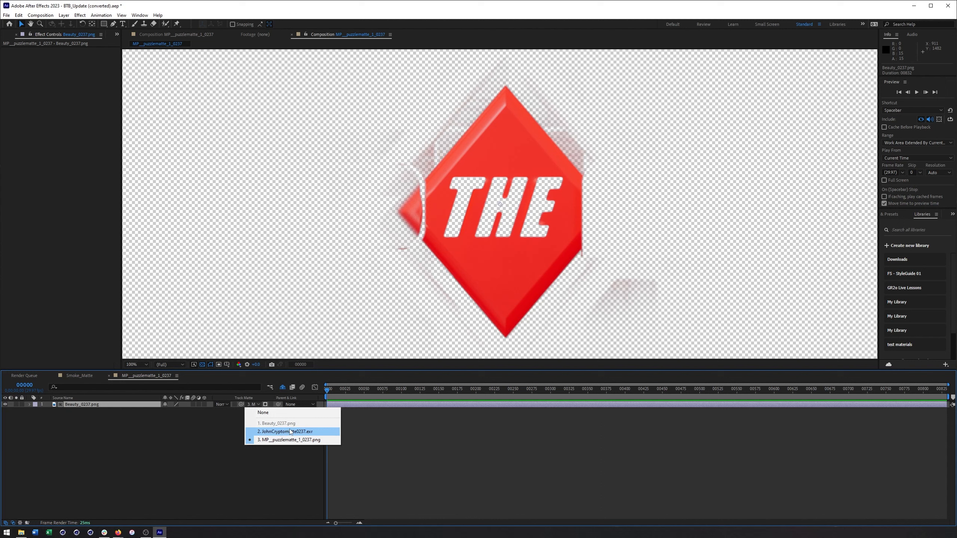
click(263, 413)
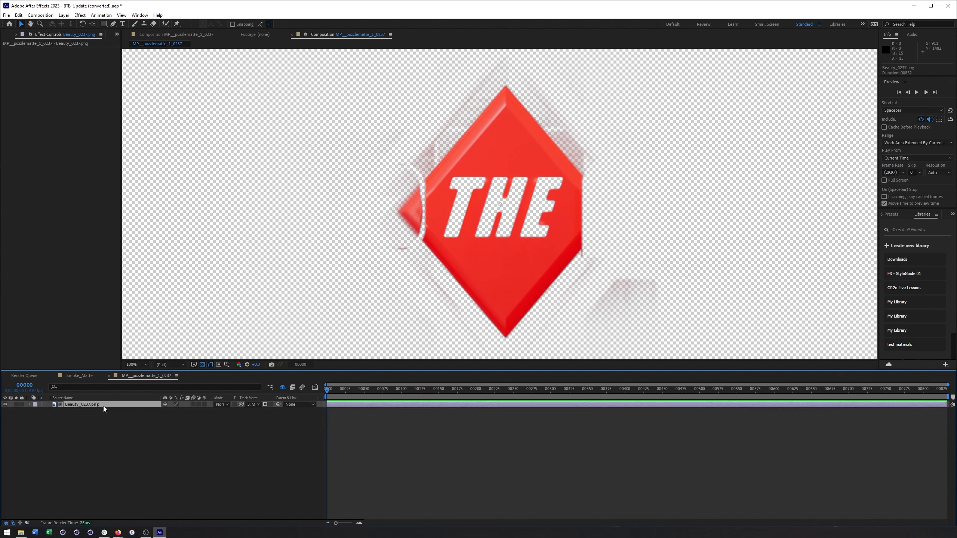
mouse_move(124, 422)
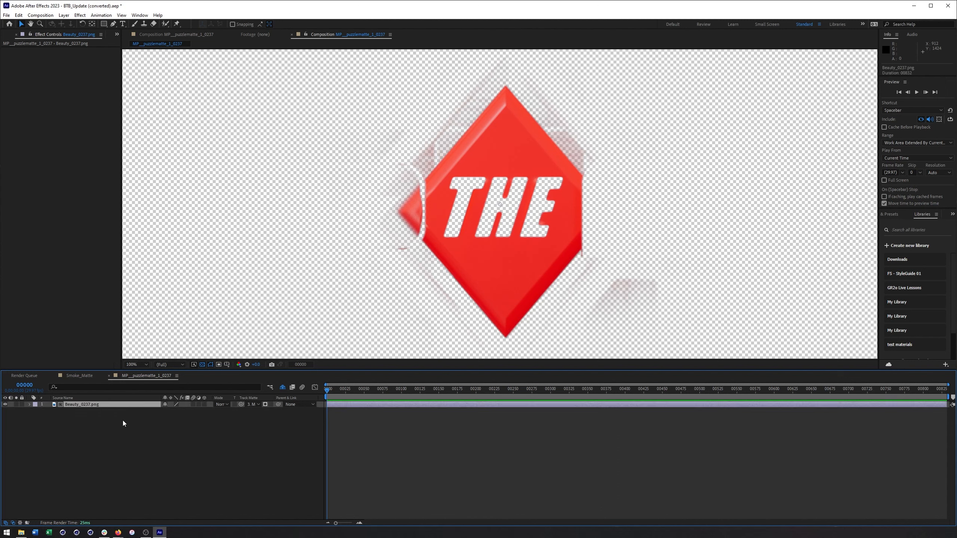
mouse_move(85, 395)
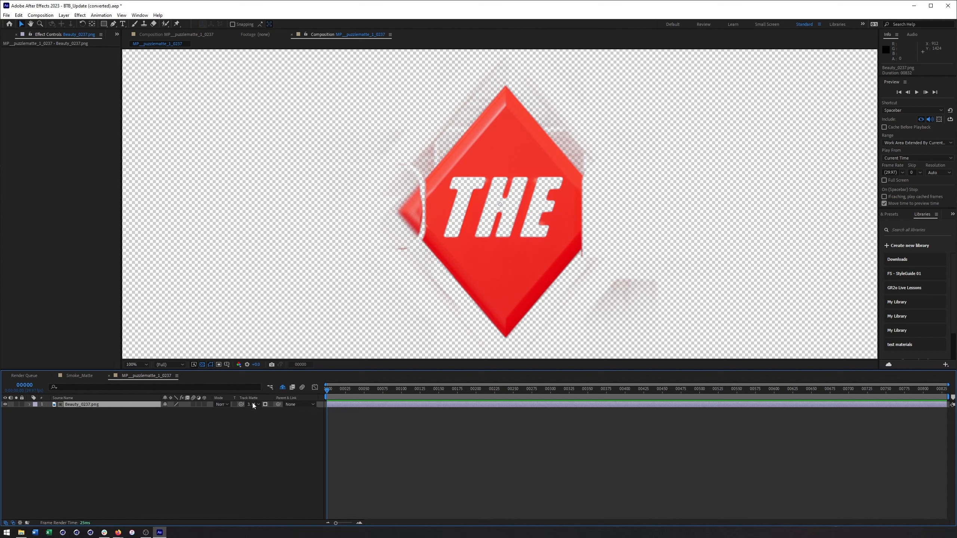
click(253, 404)
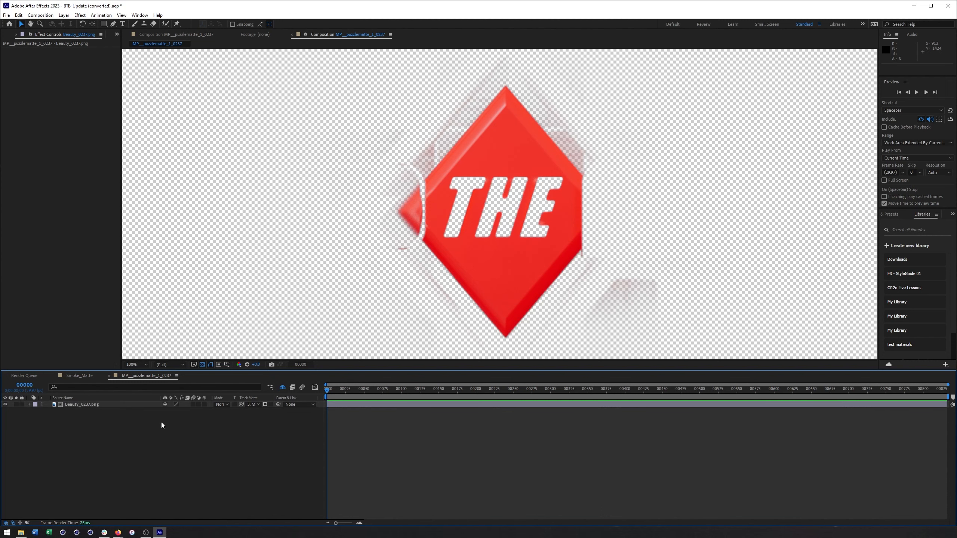
mouse_move(127, 410)
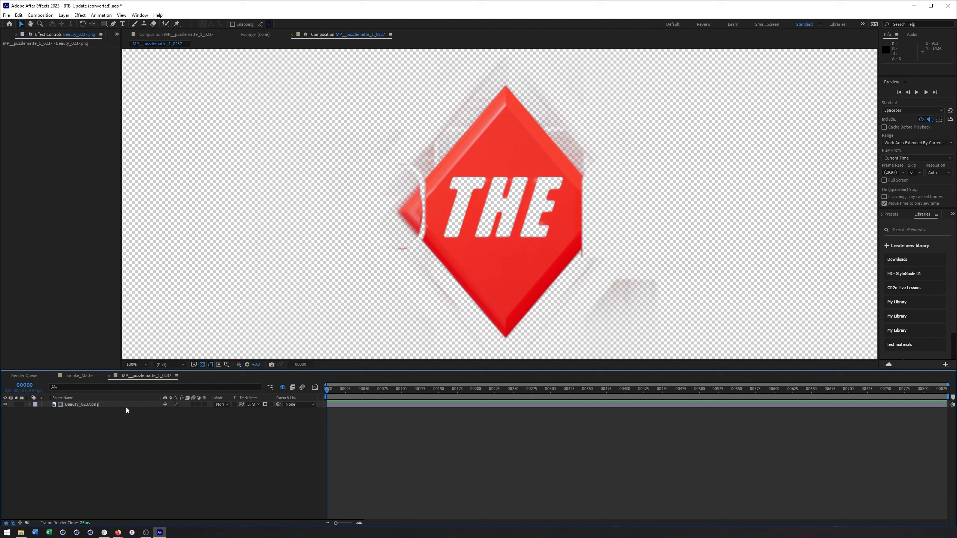
click(81, 404)
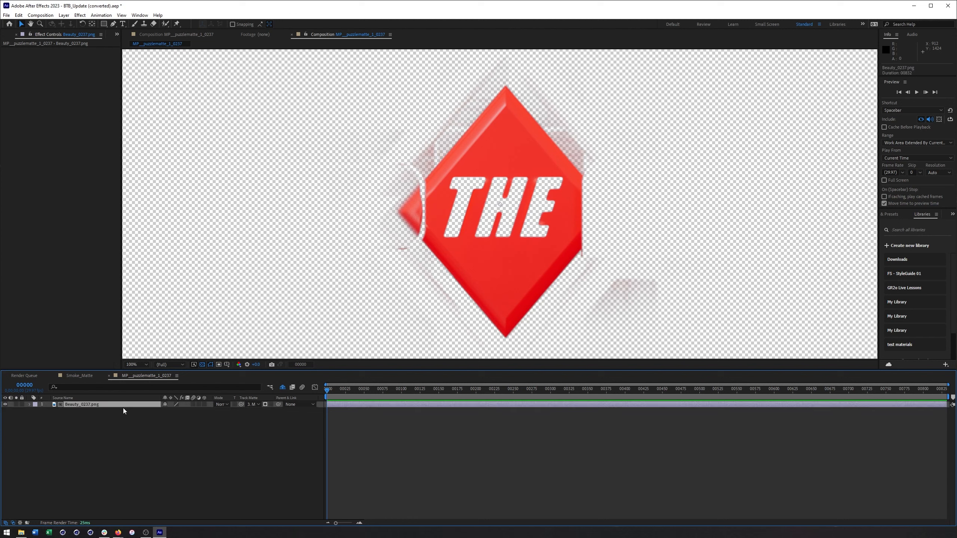
mouse_move(162, 410)
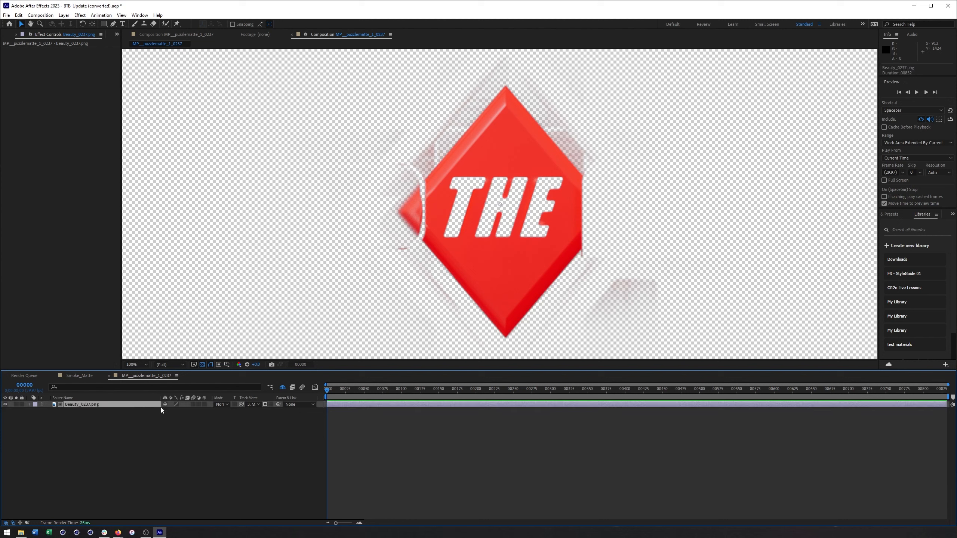
mouse_move(267, 431)
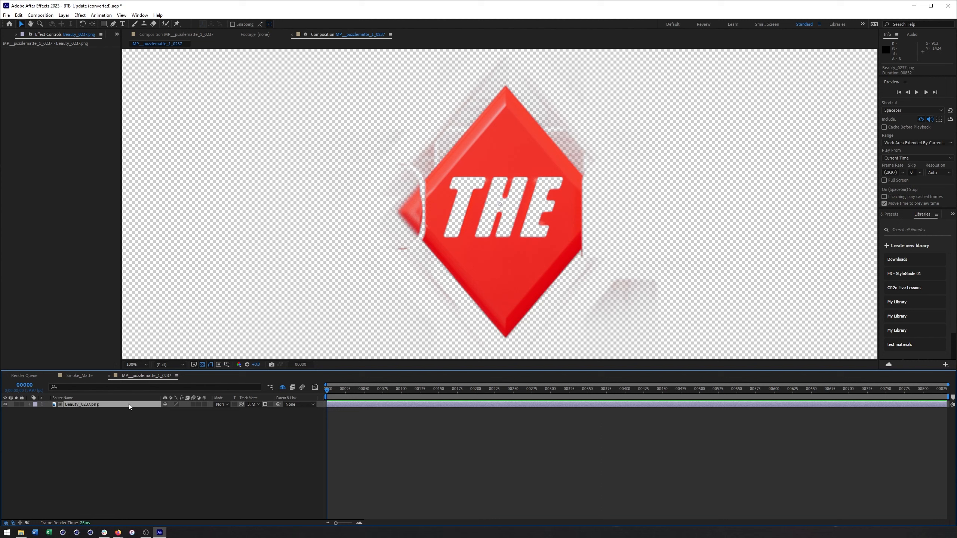
mouse_move(109, 409)
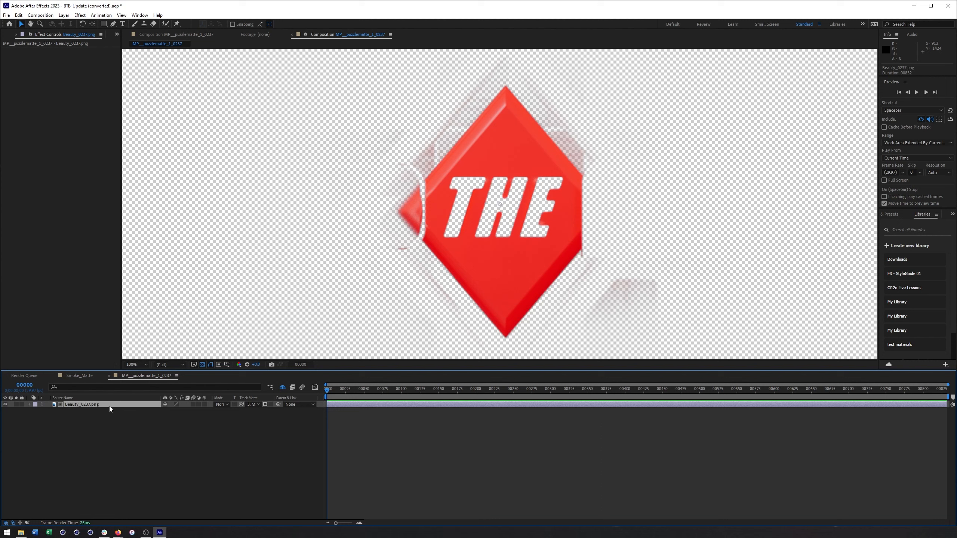
click(252, 410)
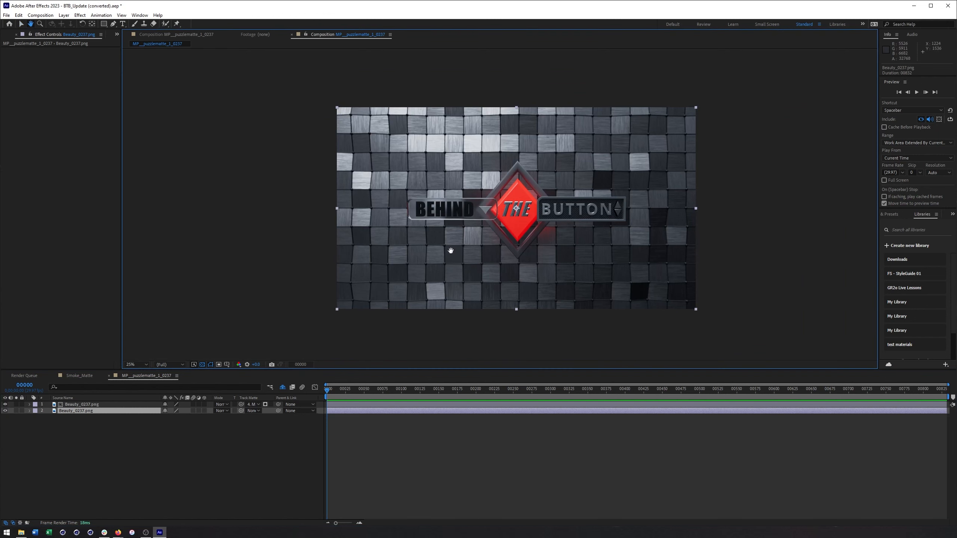
Enlarge the composite logo view and add the puzzle matte comp to the Render Queue.
click(135, 364)
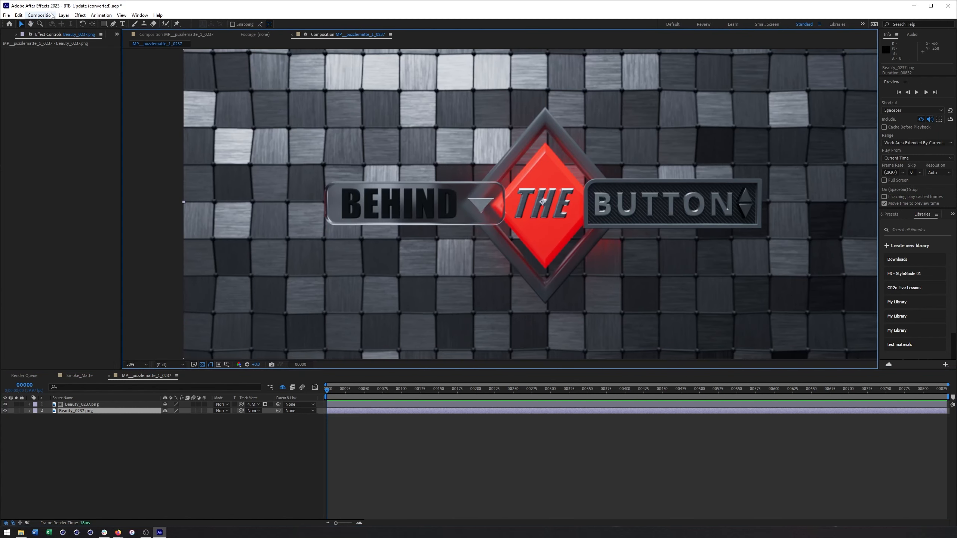
click(39, 15)
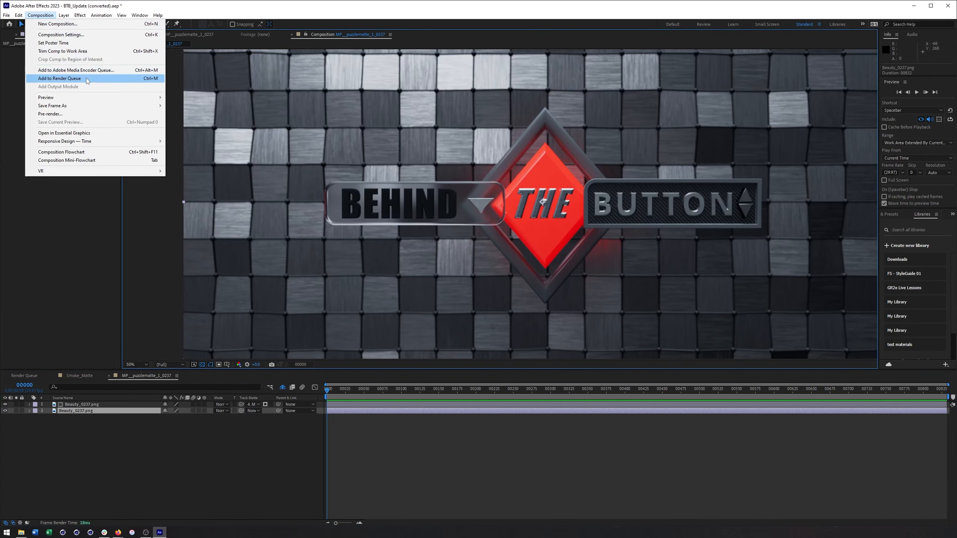
click(59, 78)
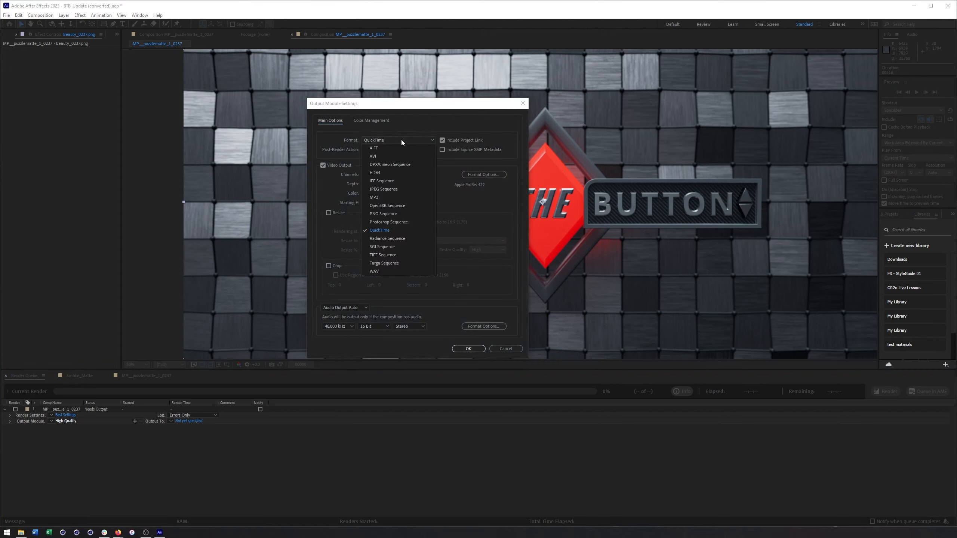
Set output format to H.264, keeping Hardware Encoding and CBR 2 Mbps in Format Options.
click(375, 173)
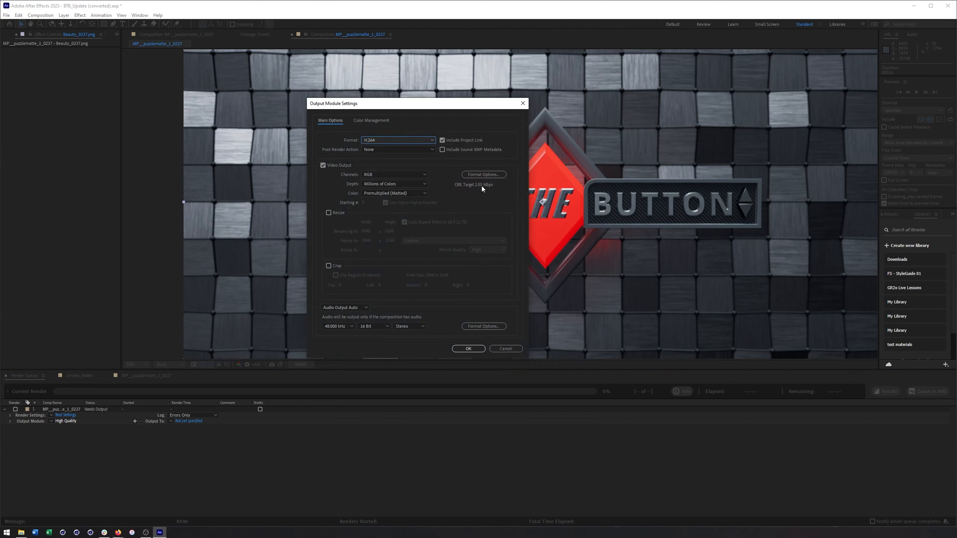
click(483, 175)
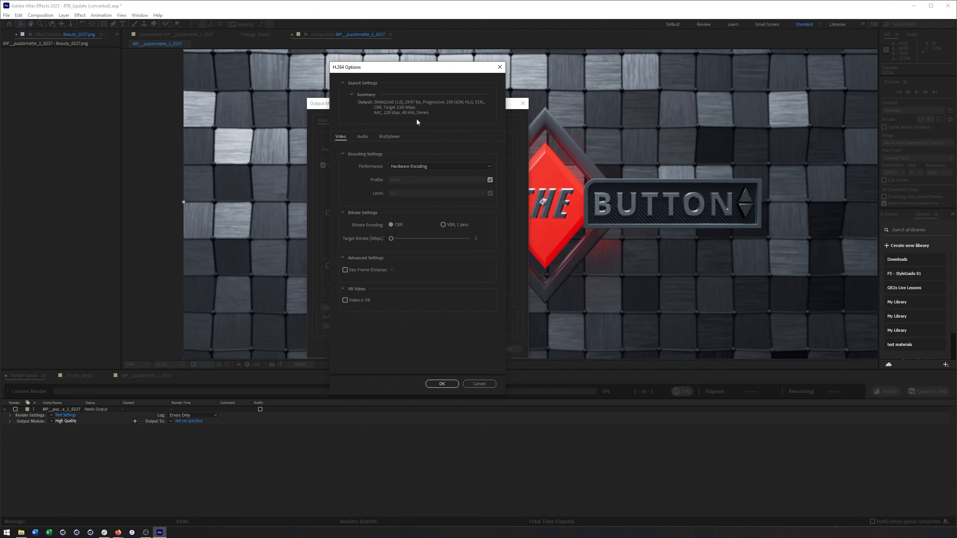
click(439, 166)
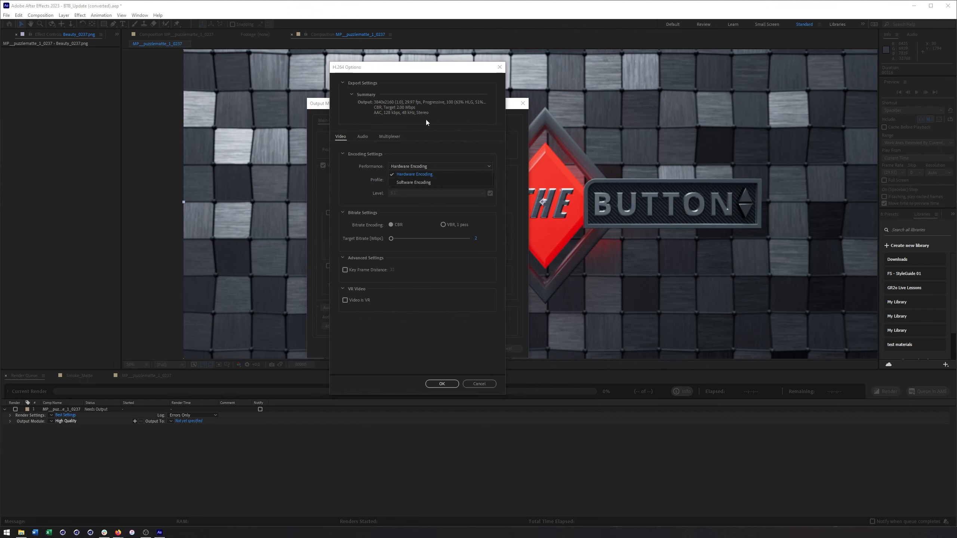
click(413, 173)
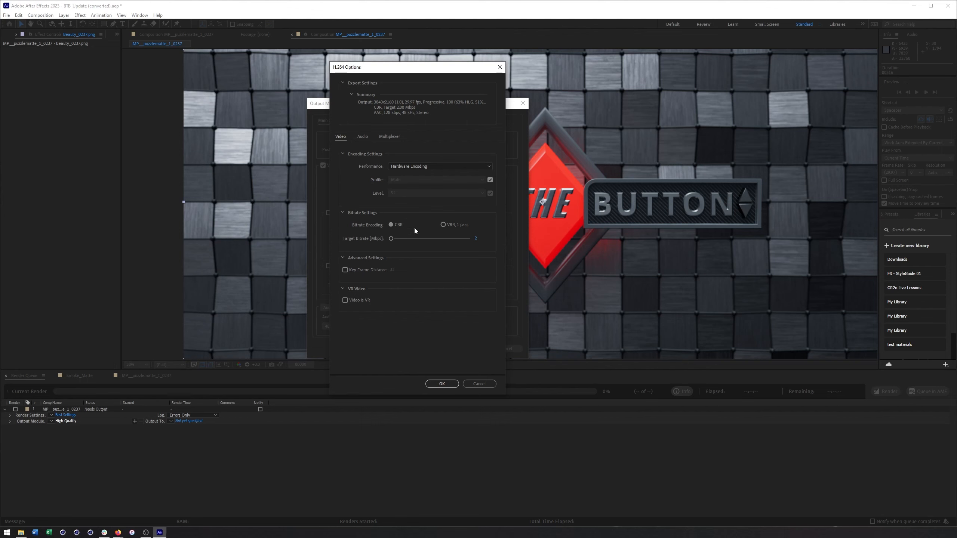
mouse_move(419, 97)
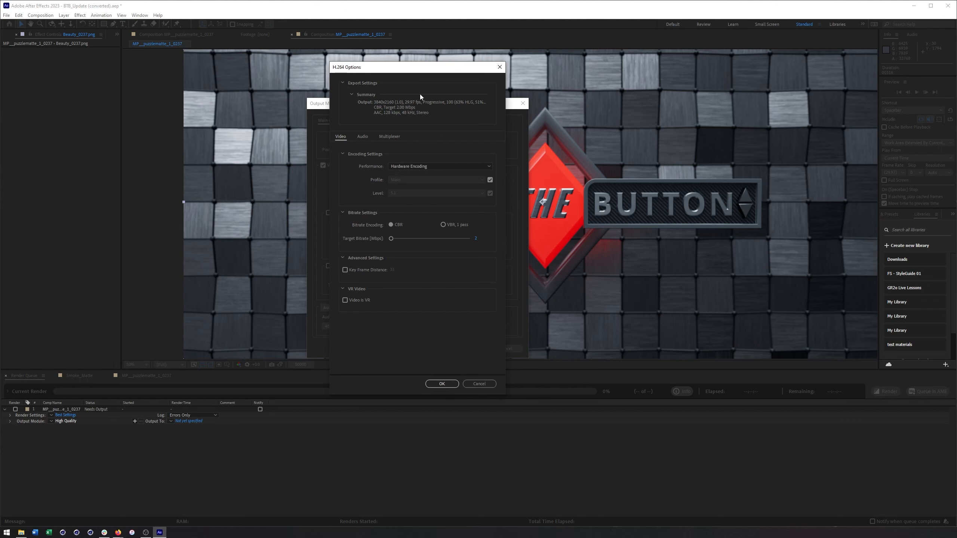
drag(417, 67, 644, 107)
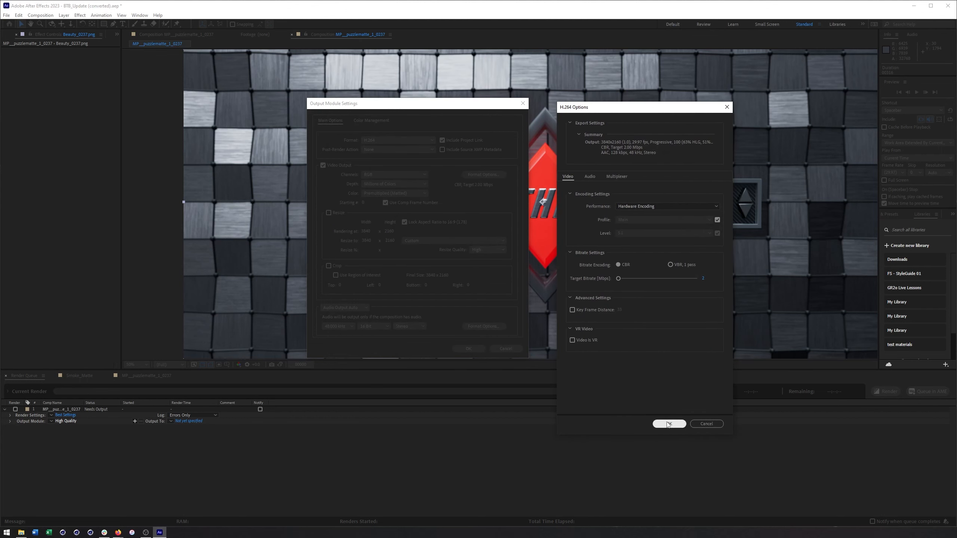
click(668, 423)
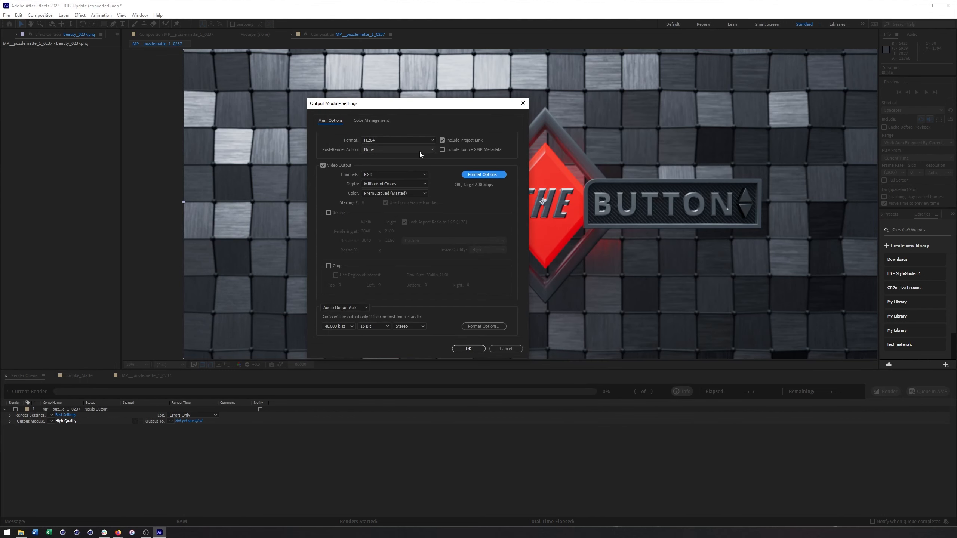
mouse_move(469, 236)
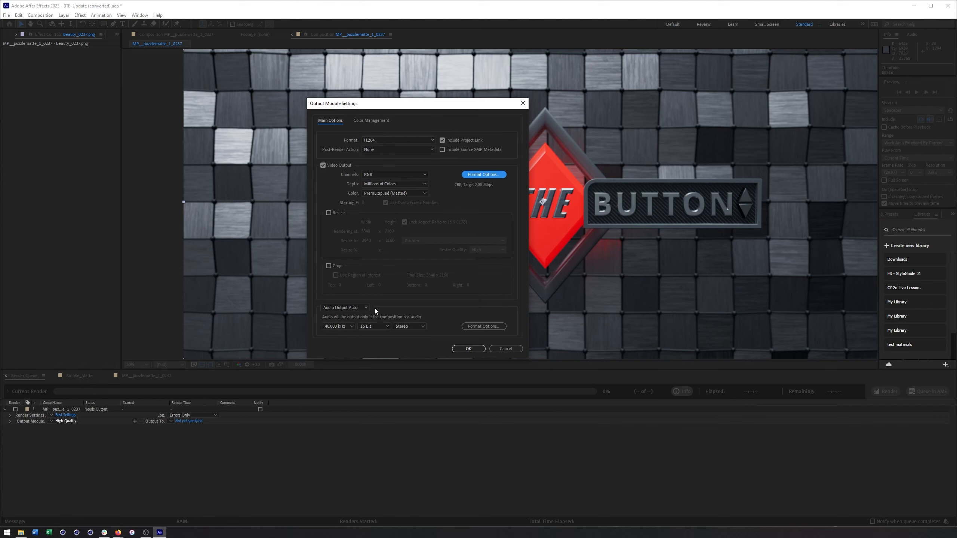
mouse_move(408, 189)
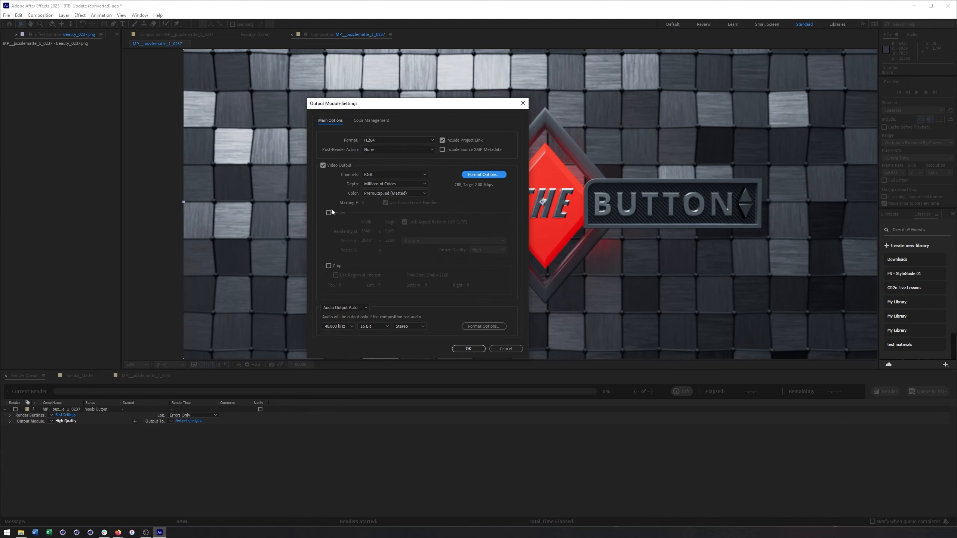
mouse_move(467, 167)
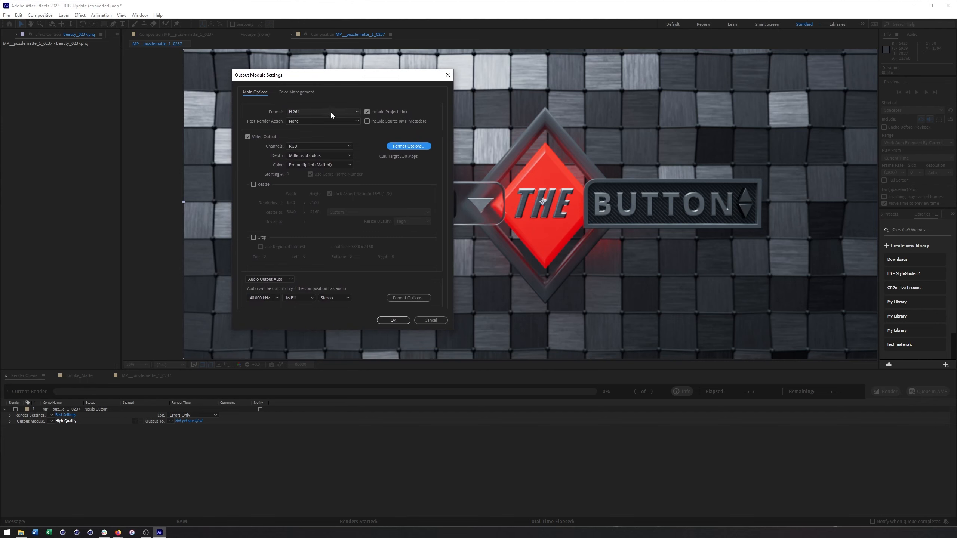
mouse_move(304, 112)
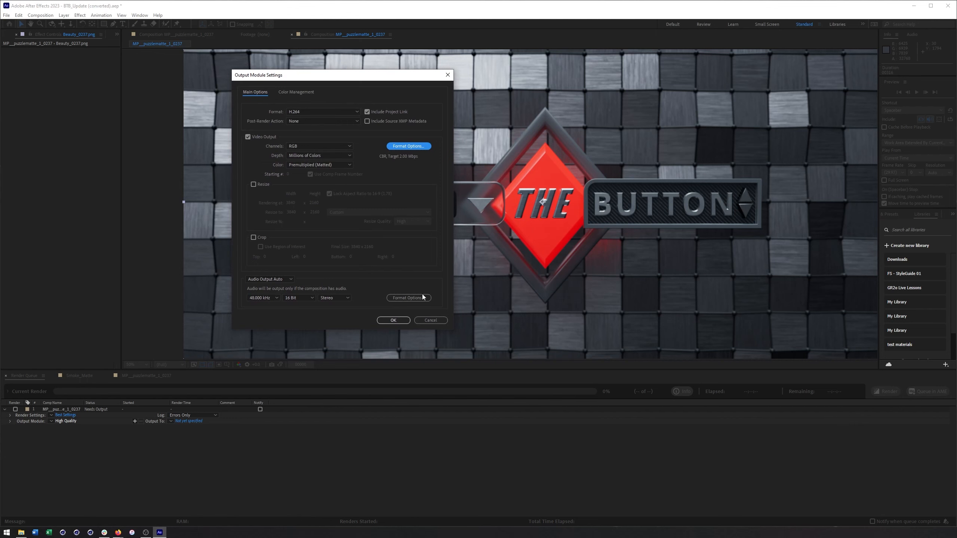
mouse_move(390, 392)
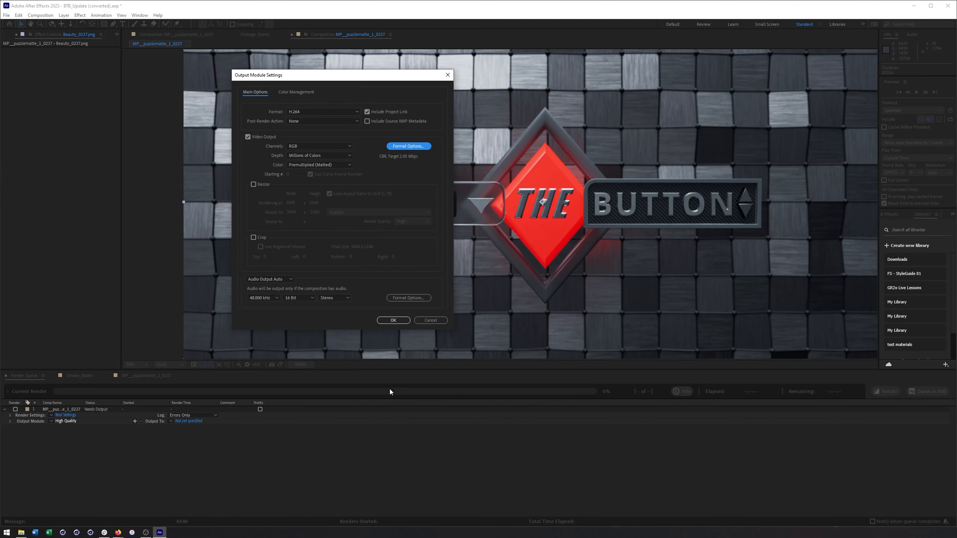